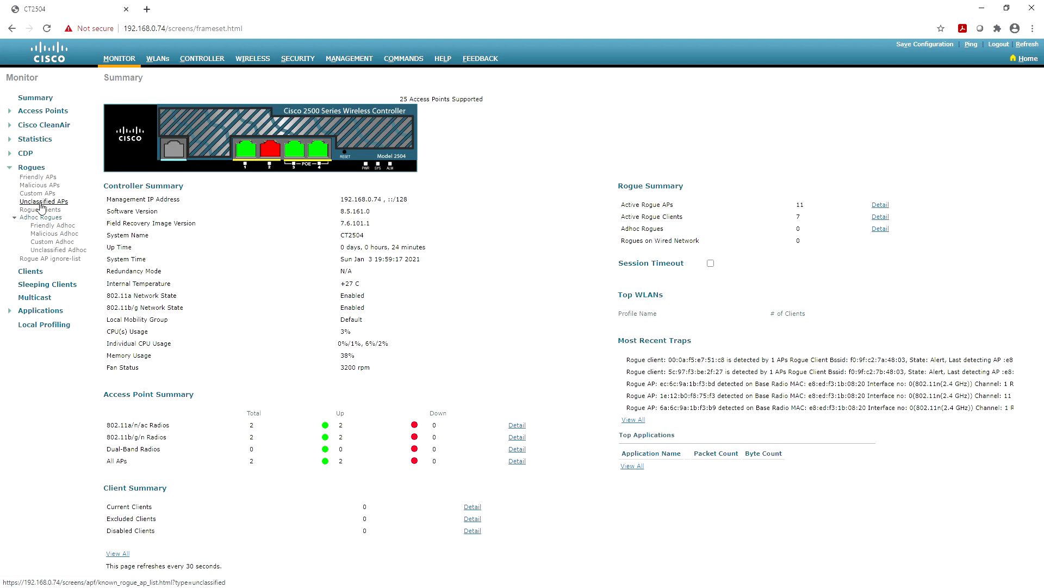
# - Mark the Free the Caterham Seven and perfectly.traffic.decking rows in the Unclassified APs list
pyautogui.click(44, 201)
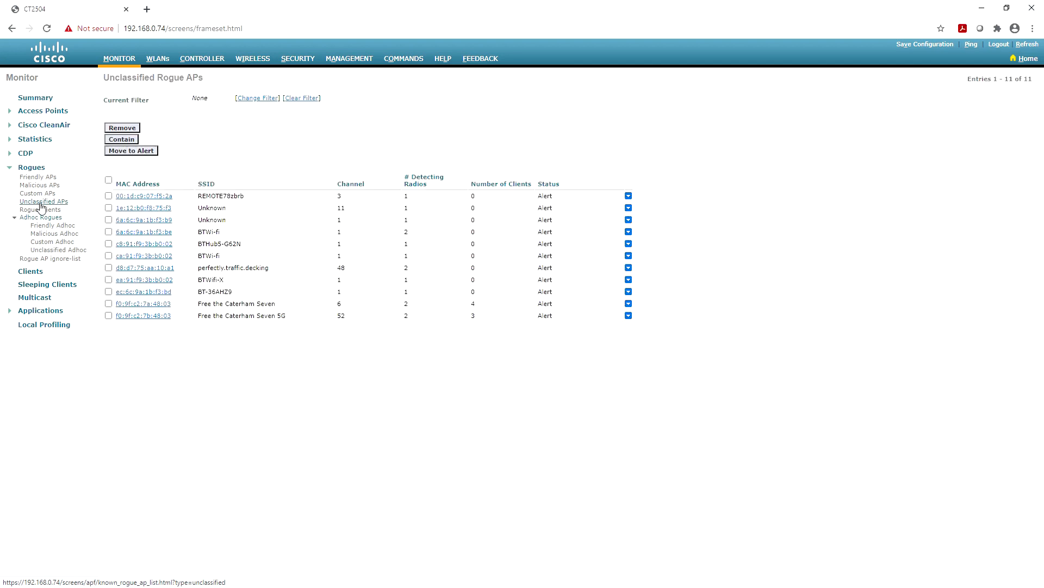
pyautogui.moveTo(266, 255)
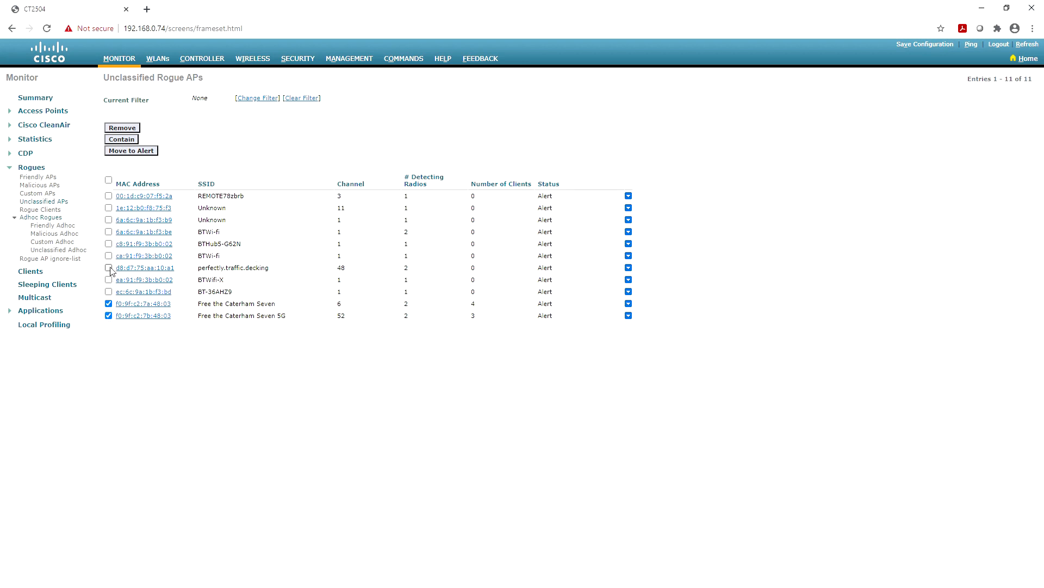
pyautogui.click(108, 268)
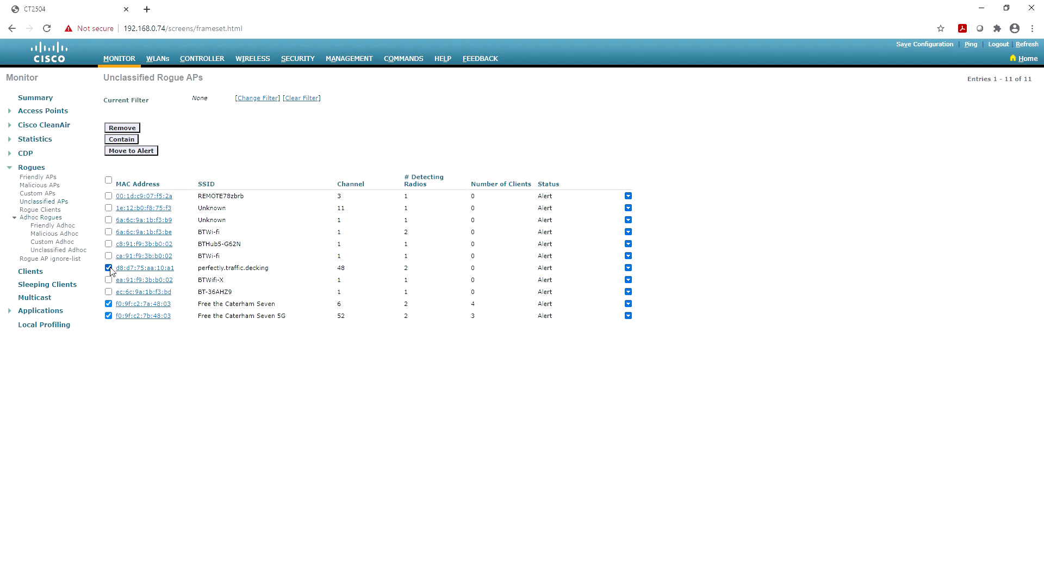
pyautogui.click(142, 303)
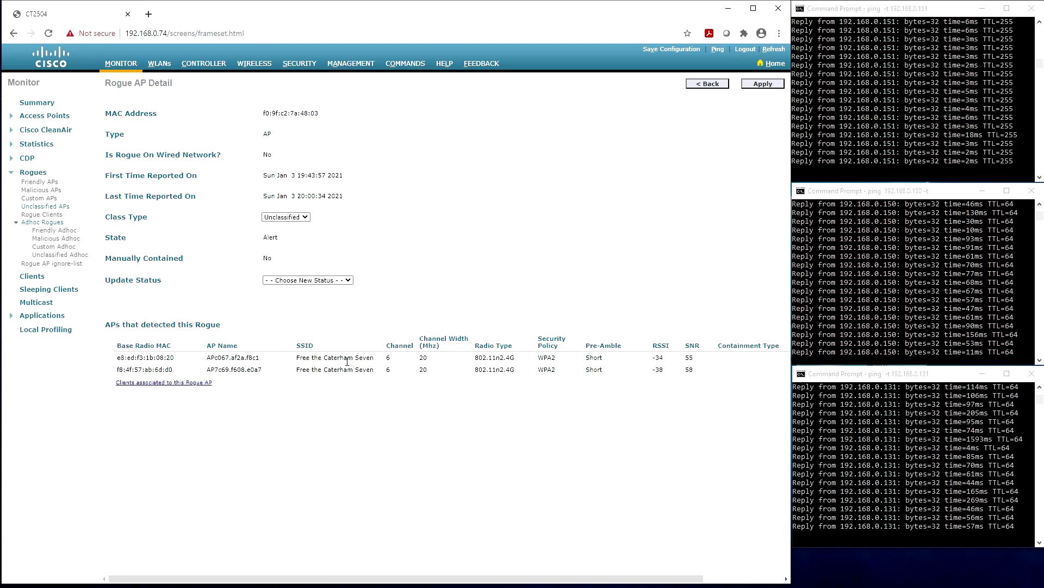
pyautogui.moveTo(319, 297)
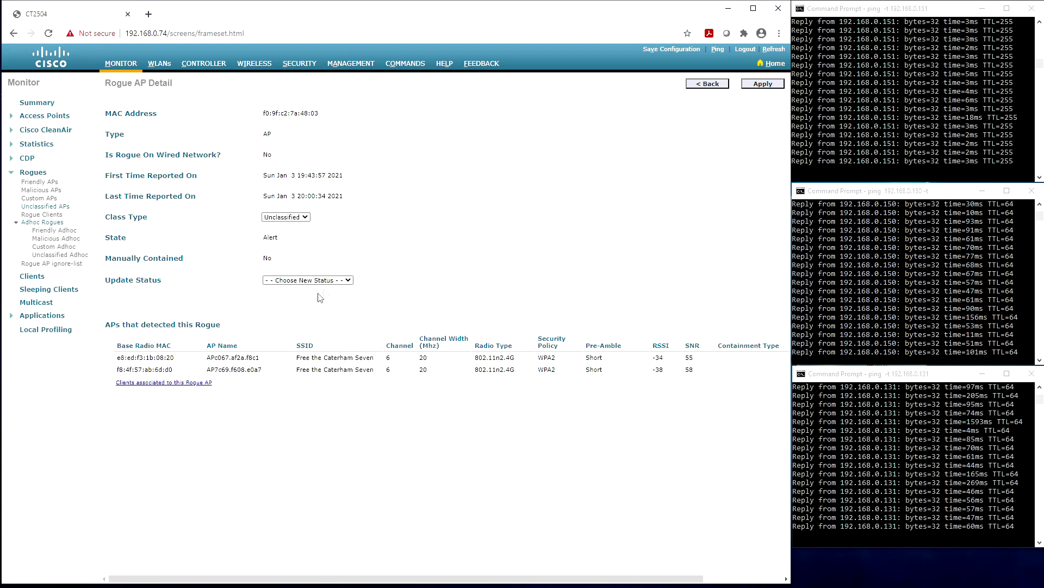
# - Contain rogue AP f0:9f:c2:7a:48:03 with up to 4 APs, confirming the legal warning
pyautogui.click(306, 280)
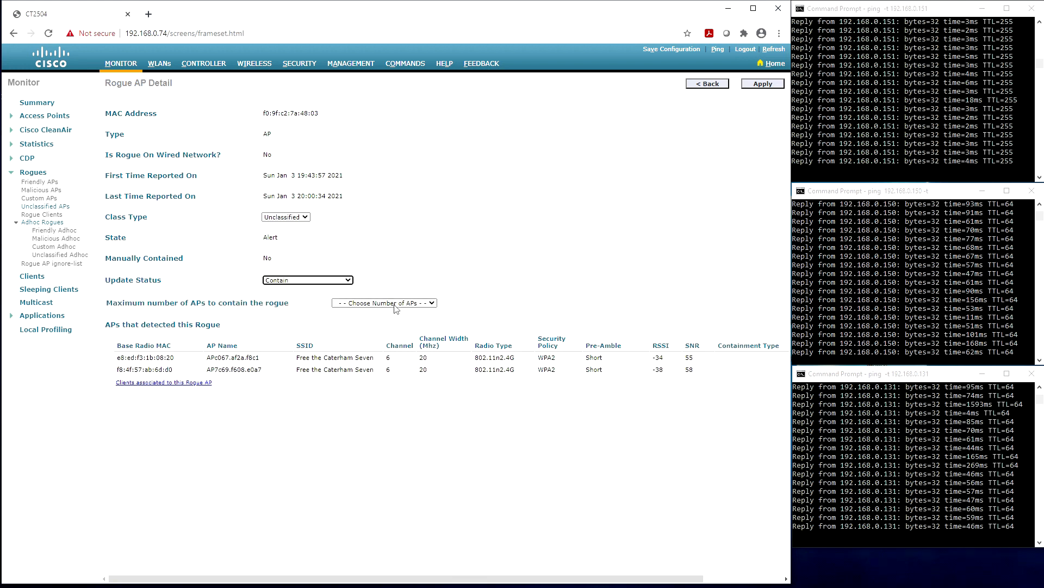
pyautogui.click(383, 303)
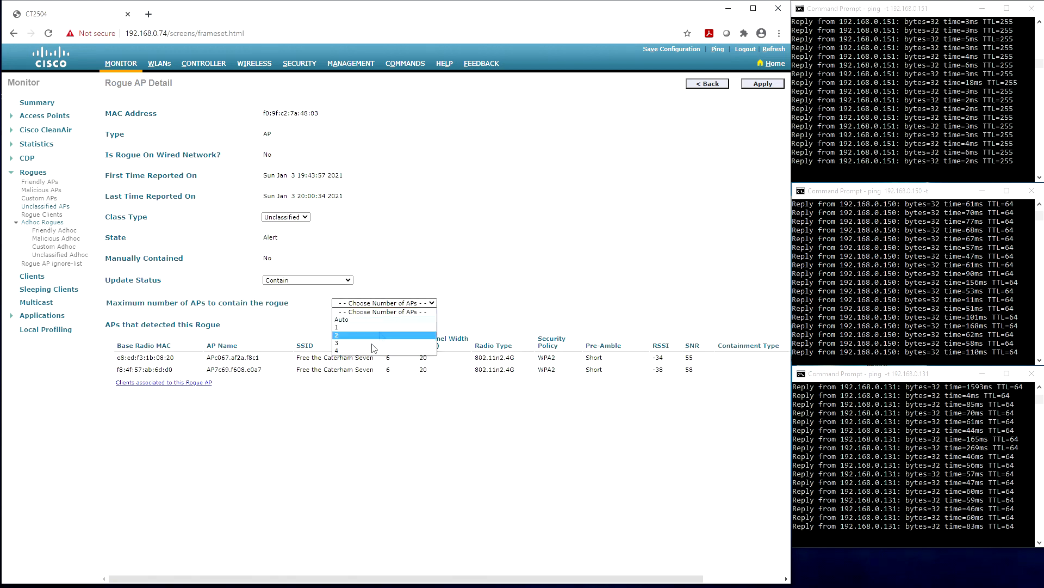
pyautogui.click(337, 351)
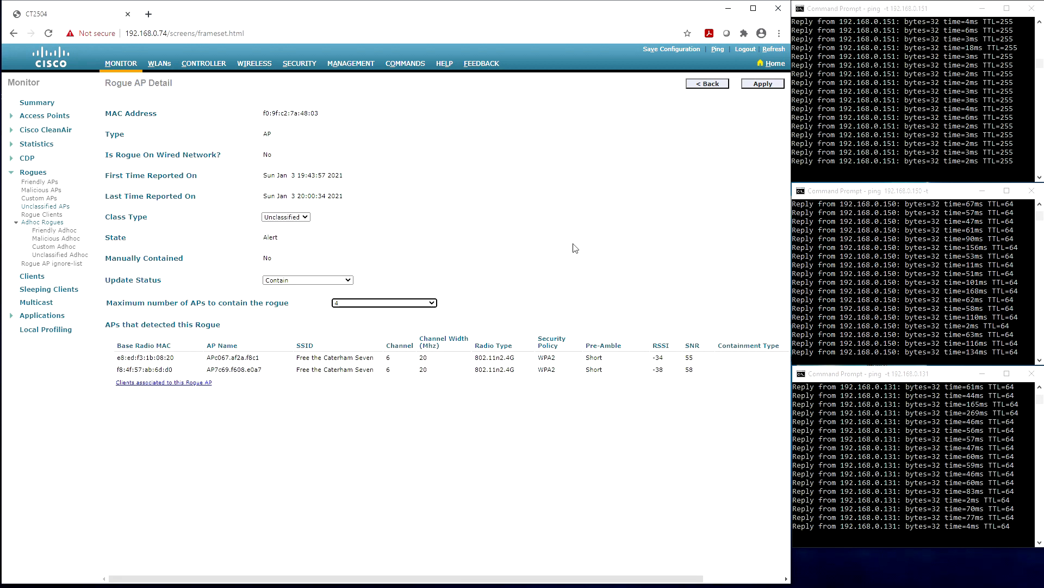
pyautogui.moveTo(641, 191)
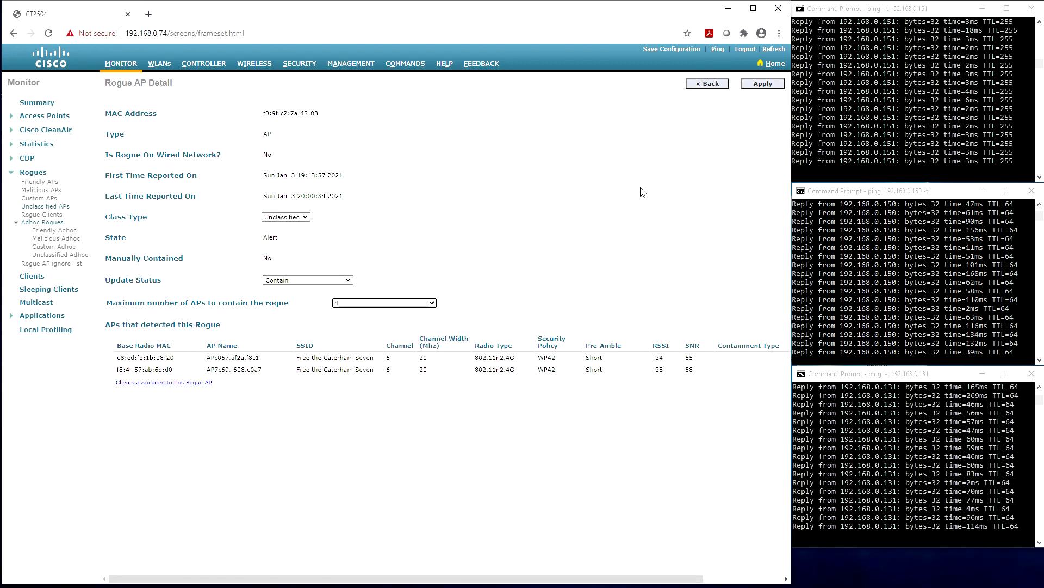
pyautogui.click(761, 84)
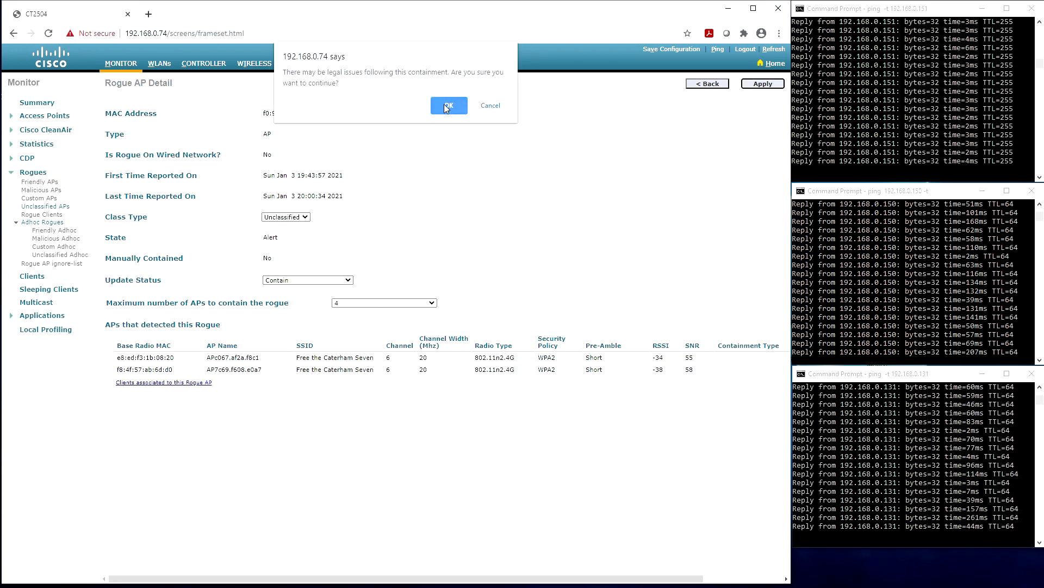
pyautogui.click(448, 105)
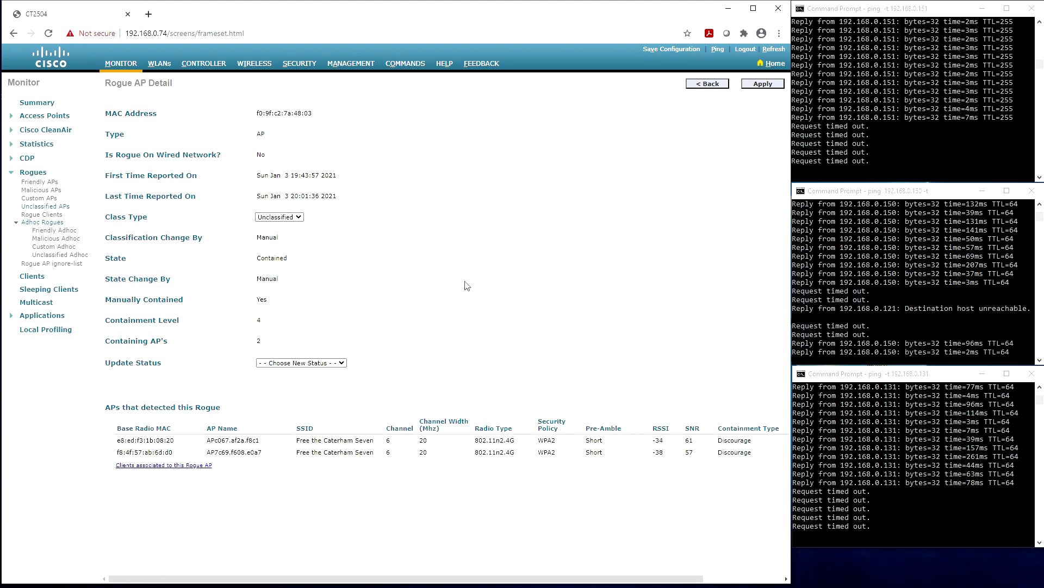
# - Return the rogue AP's status to Alert and apply it
pyautogui.click(300, 362)
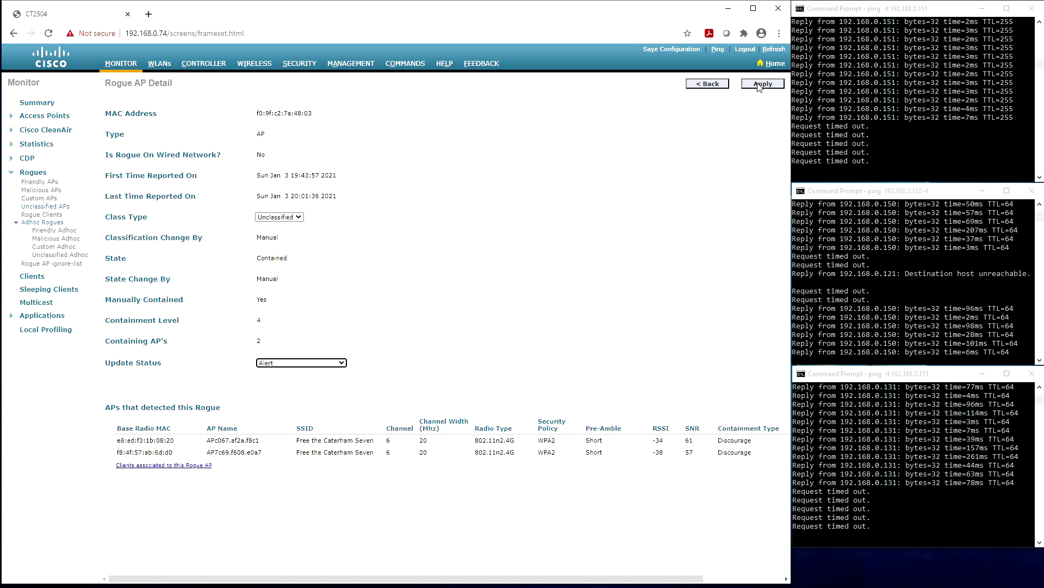
pyautogui.click(762, 83)
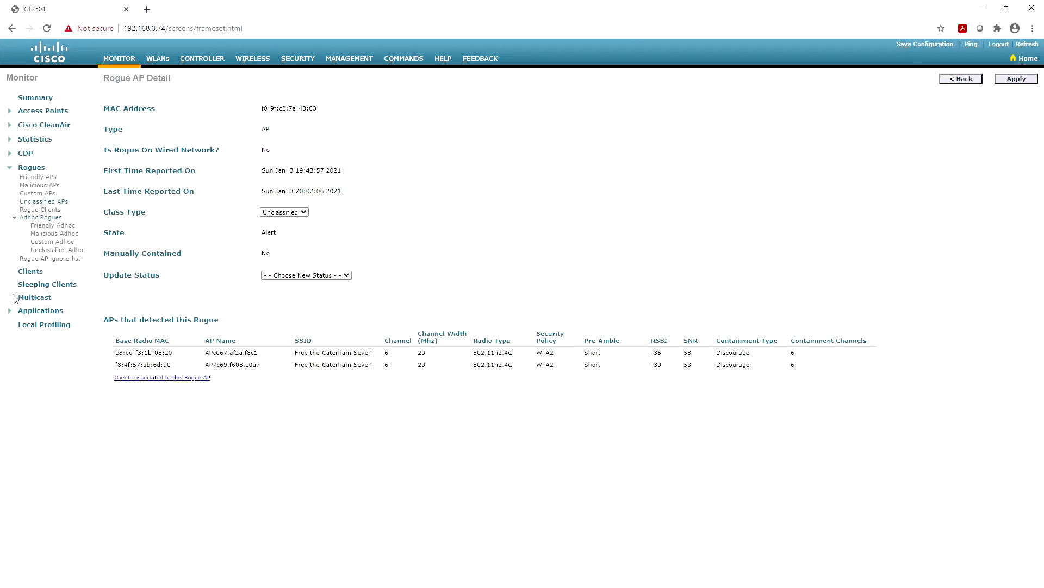
pyautogui.moveTo(42, 201)
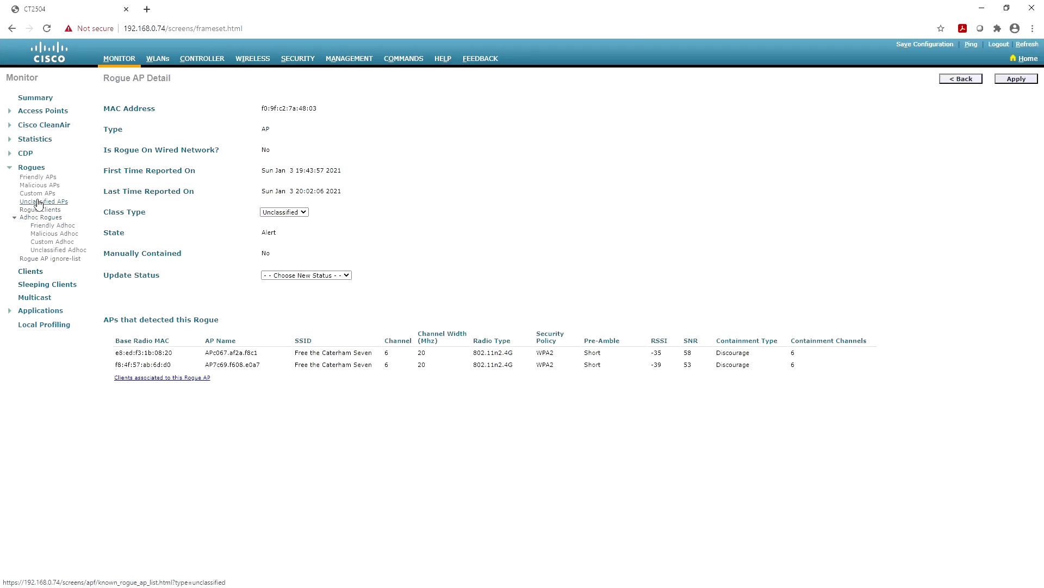
# - Contain the perfectly.traffic.decking rogue AP with Auto maximum APs, confirming the warning
pyautogui.click(43, 202)
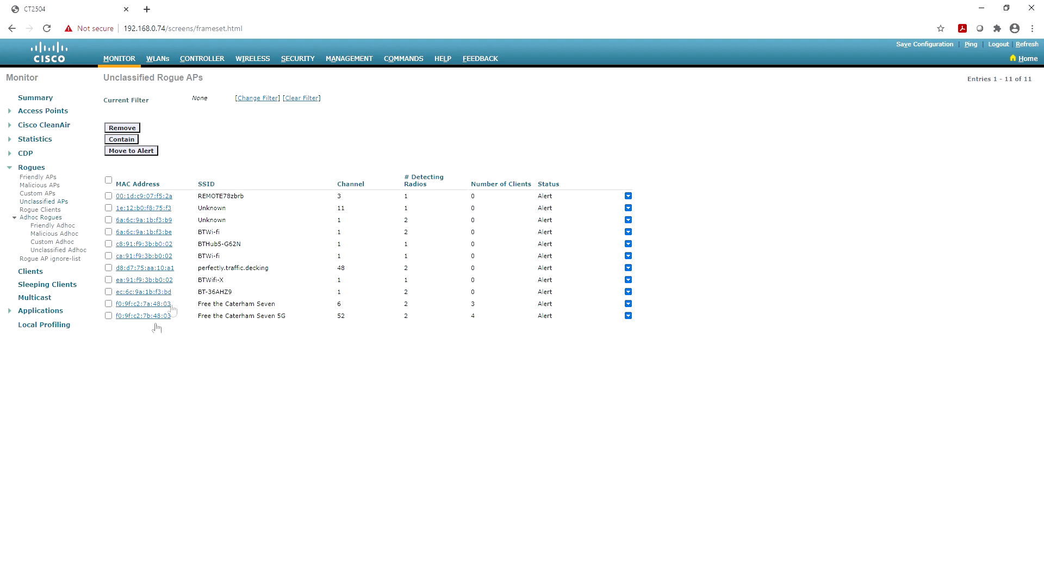
pyautogui.moveTo(158, 274)
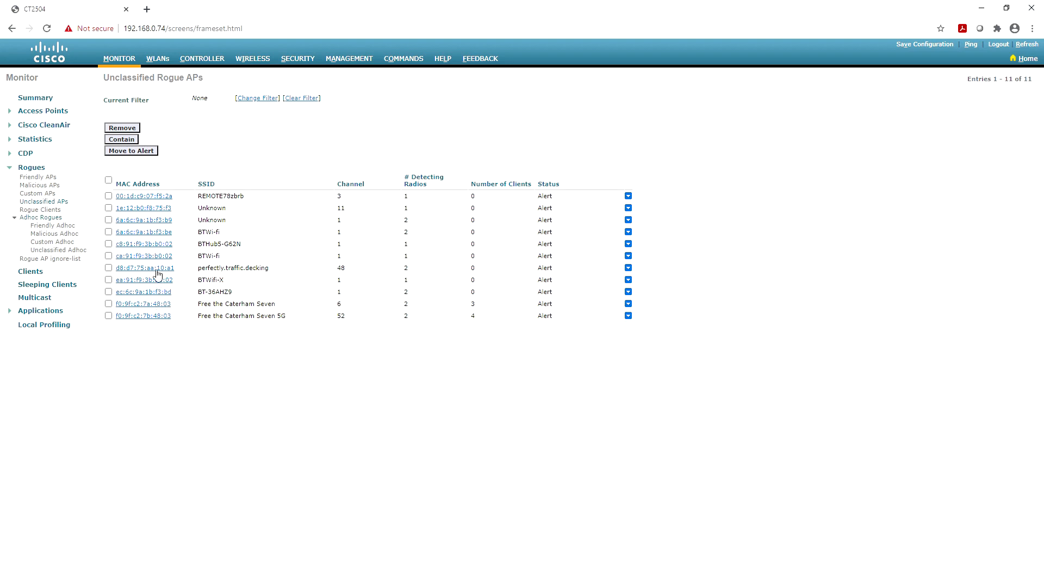
pyautogui.click(144, 267)
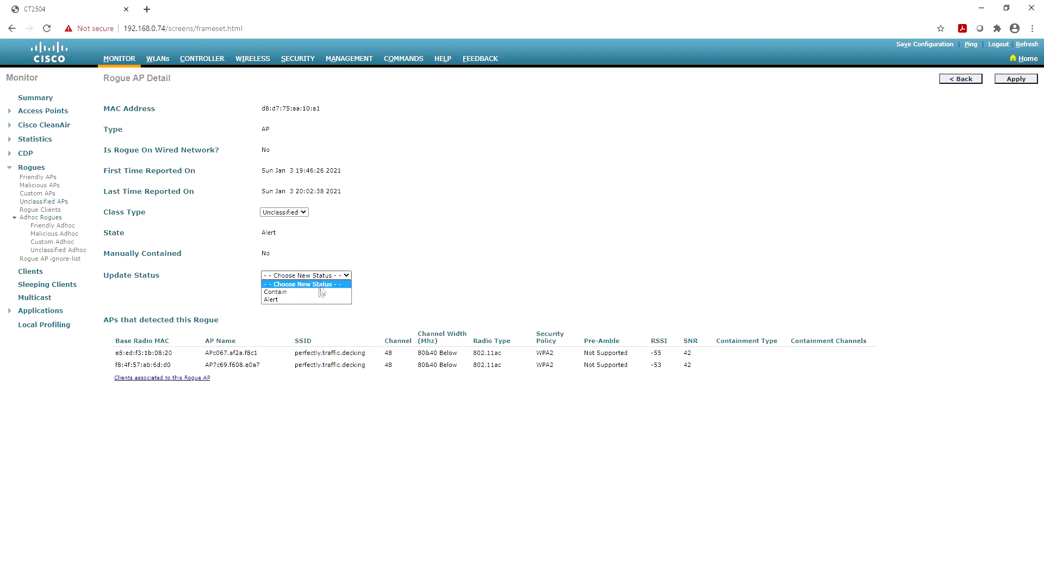
pyautogui.click(274, 291)
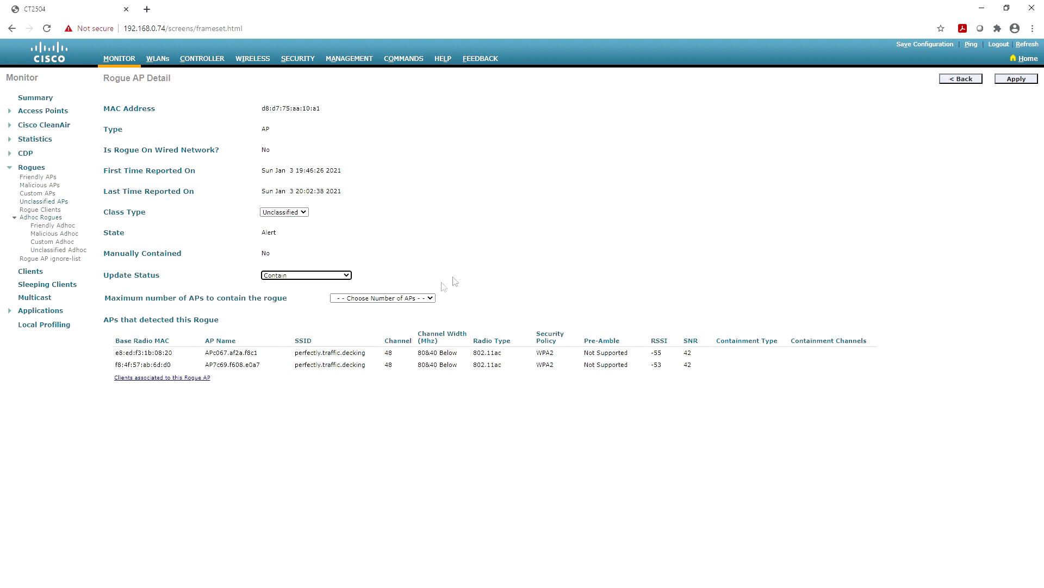
pyautogui.click(382, 299)
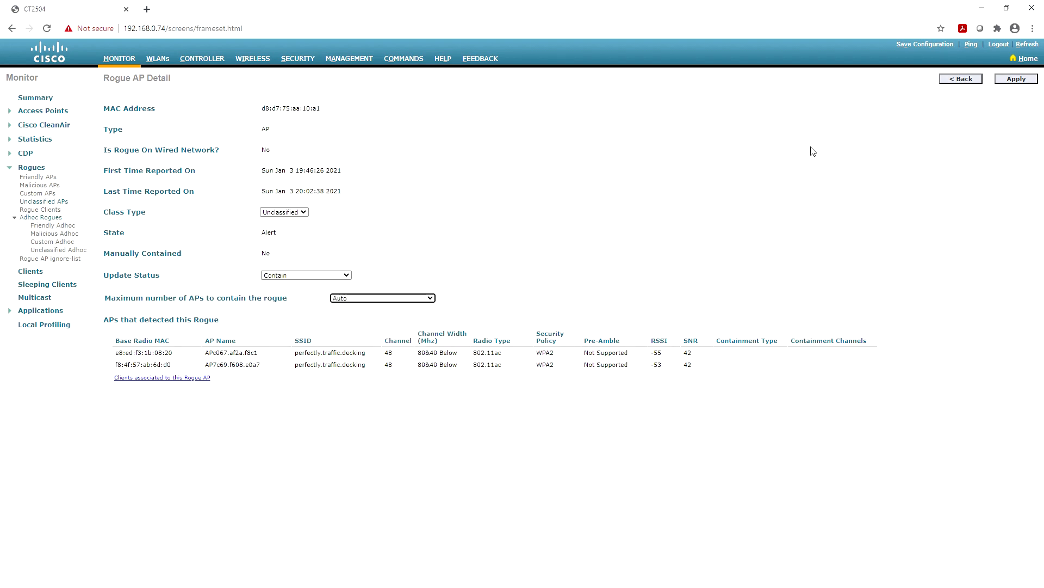
pyautogui.click(1015, 79)
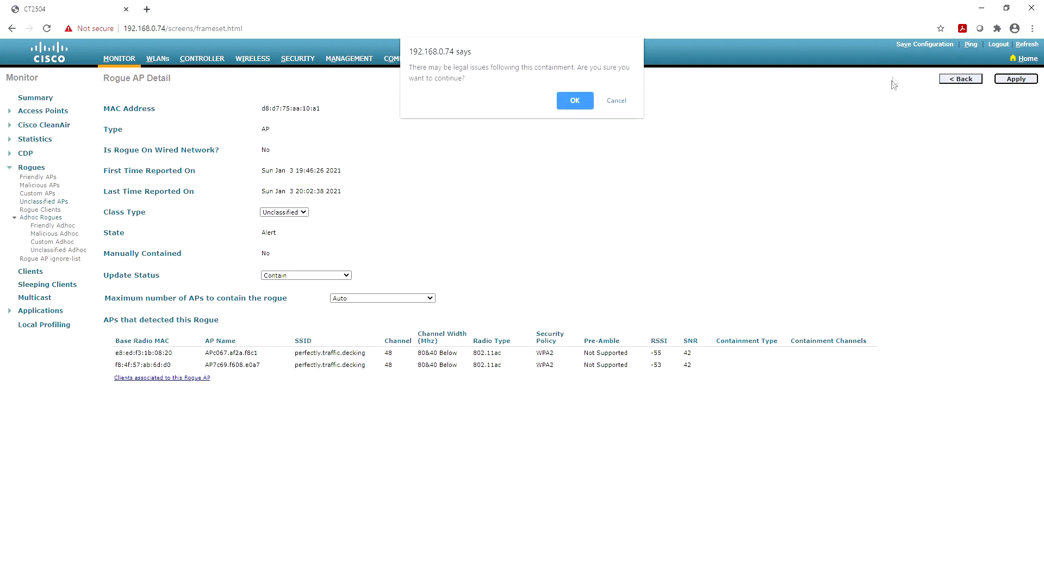
pyautogui.click(574, 100)
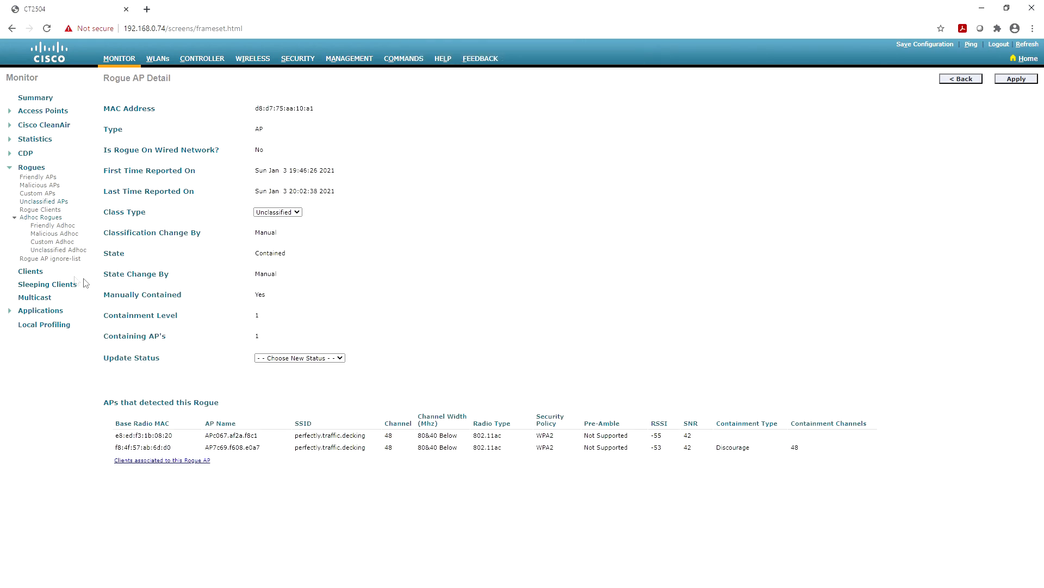
pyautogui.moveTo(43, 201)
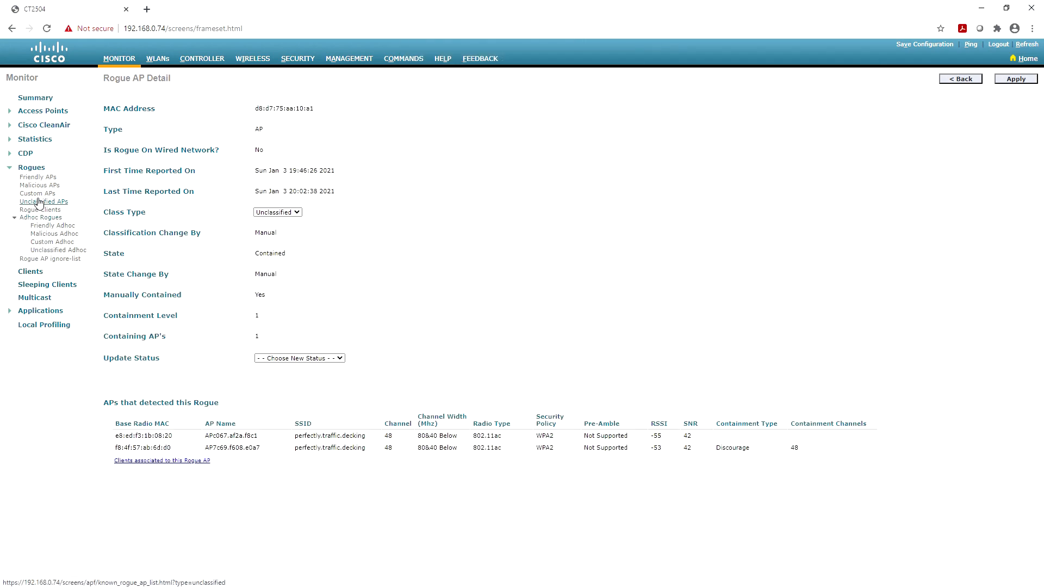
# - Contain the Free the Caterham Seven 5G rogue with Auto APs so it shows Containment Pending
pyautogui.click(44, 202)
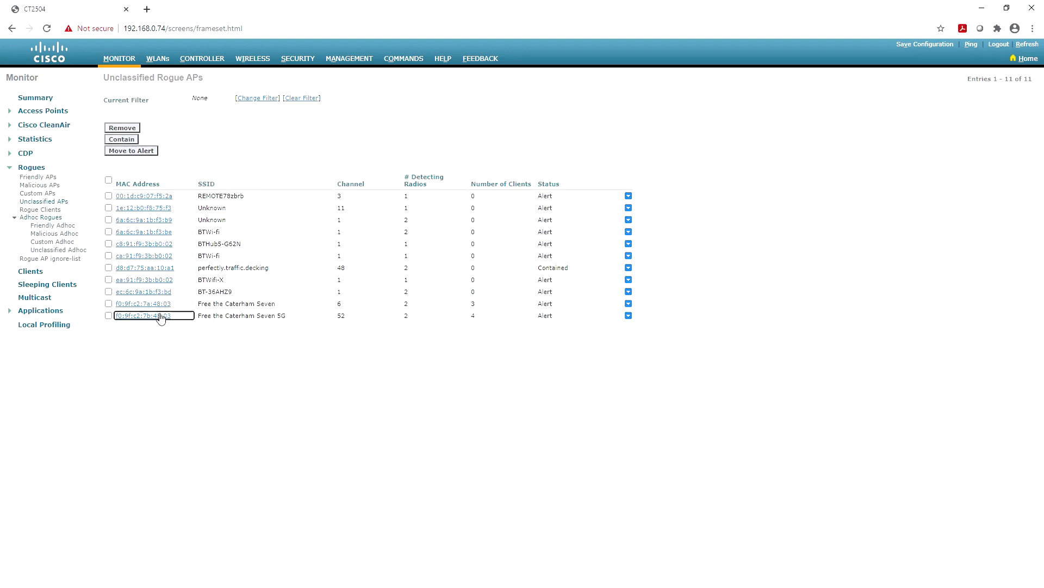
pyautogui.click(143, 304)
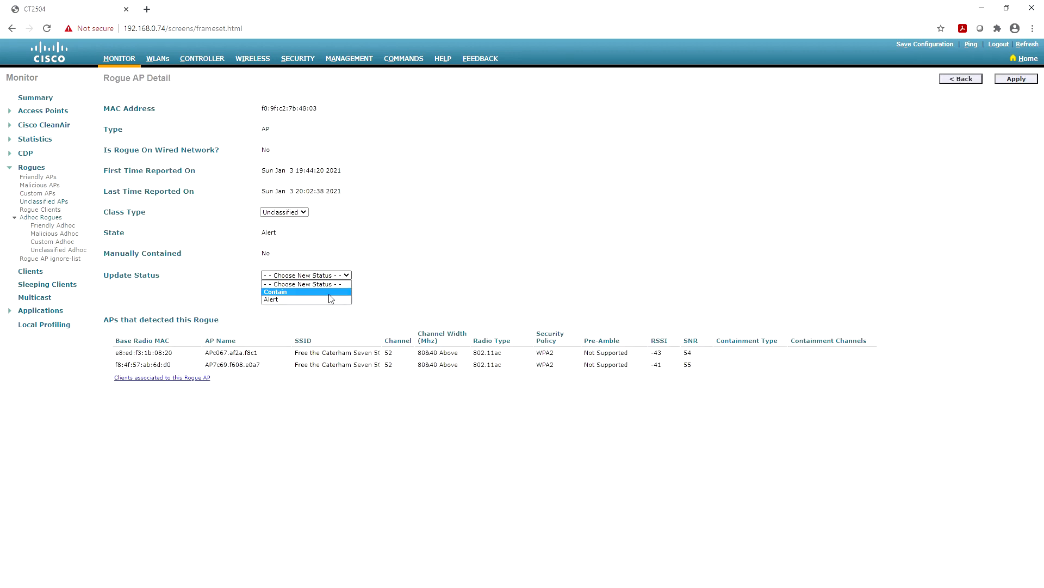
pyautogui.click(274, 291)
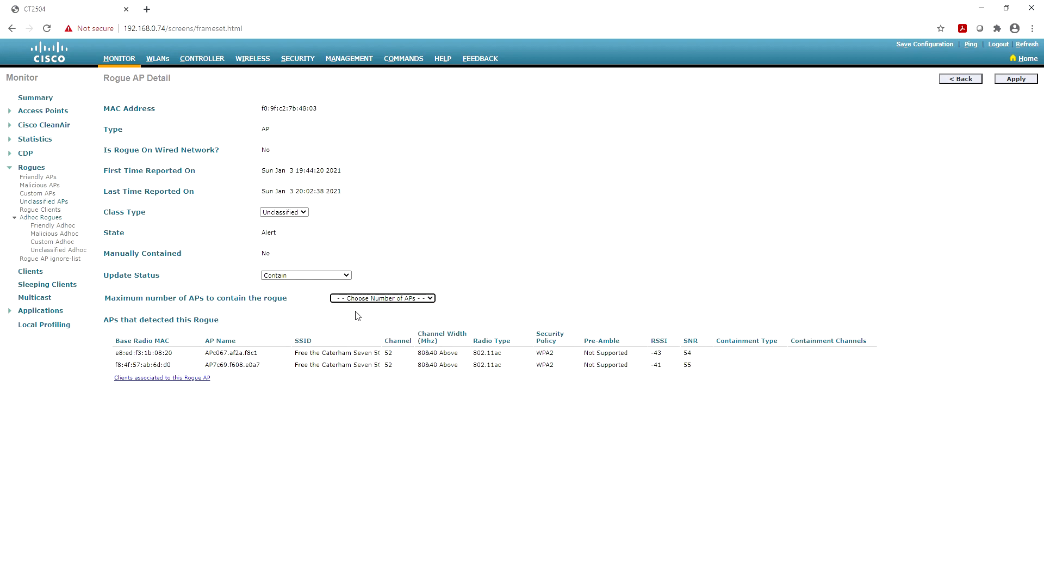
pyautogui.click(382, 298)
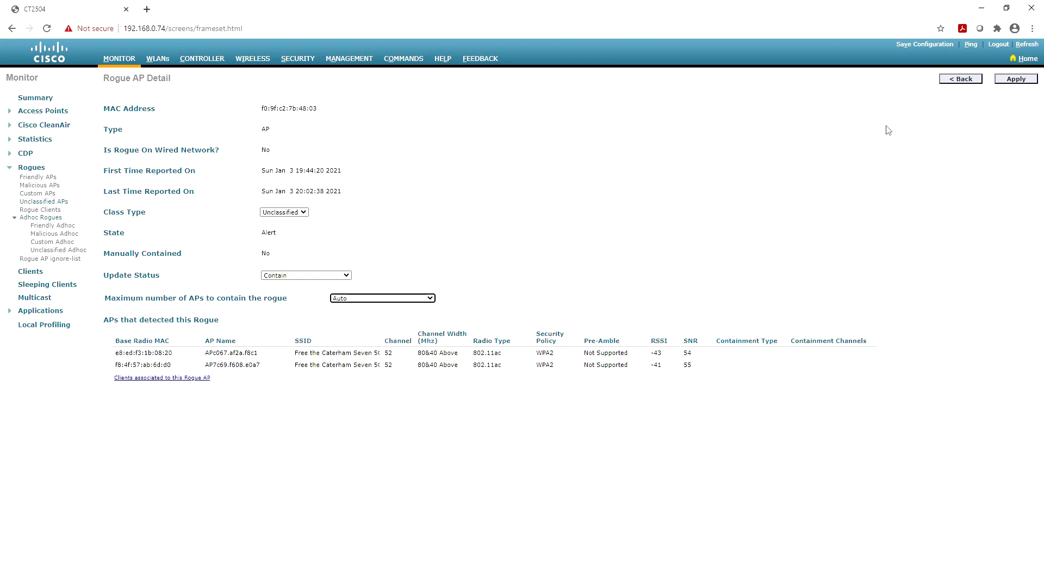
pyautogui.click(1015, 79)
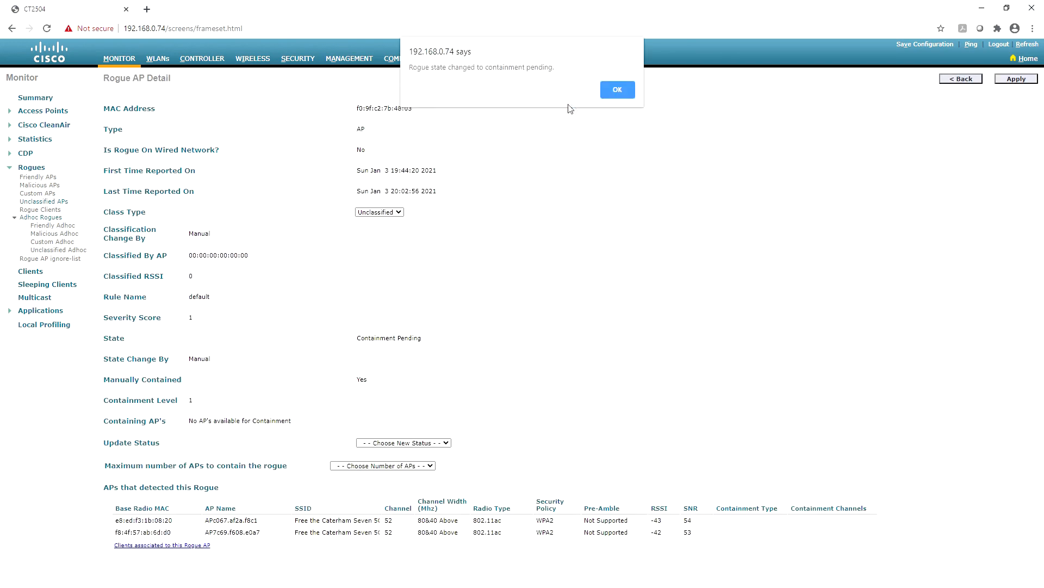
pyautogui.click(616, 89)
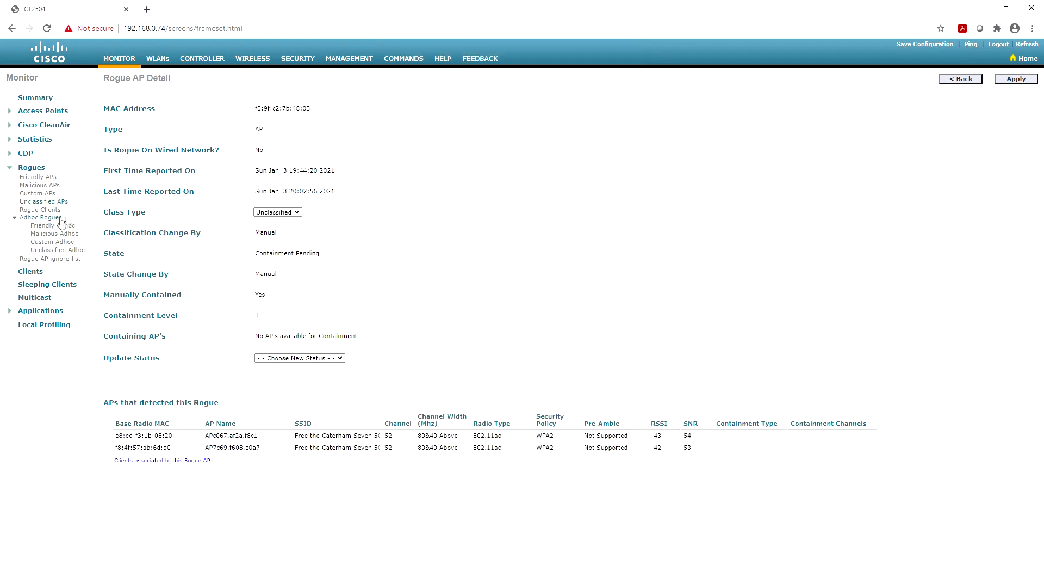
pyautogui.click(43, 201)
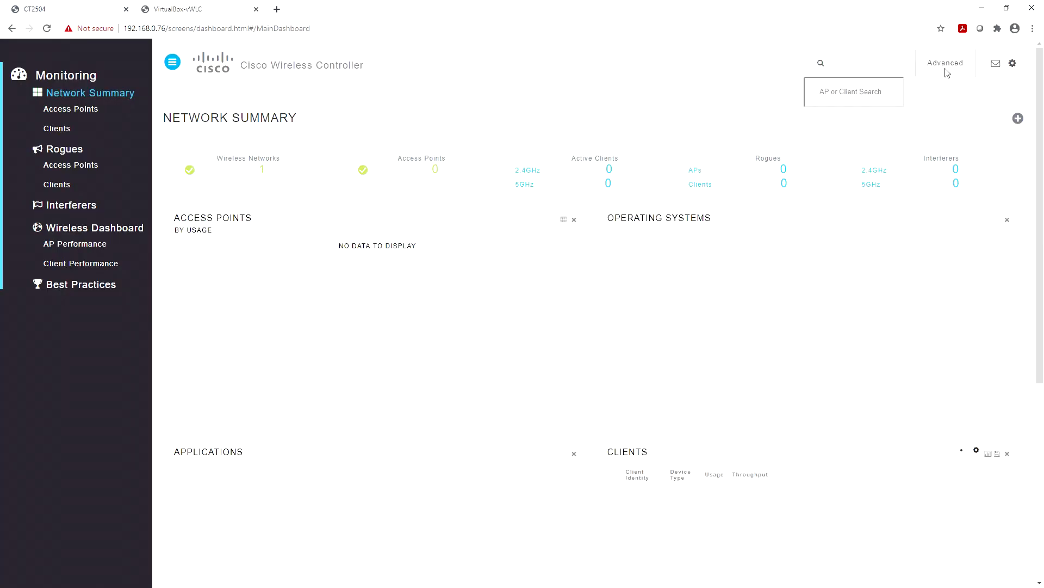
# - Switch the vWLC dashboard to the Advanced controller pages
pyautogui.click(945, 63)
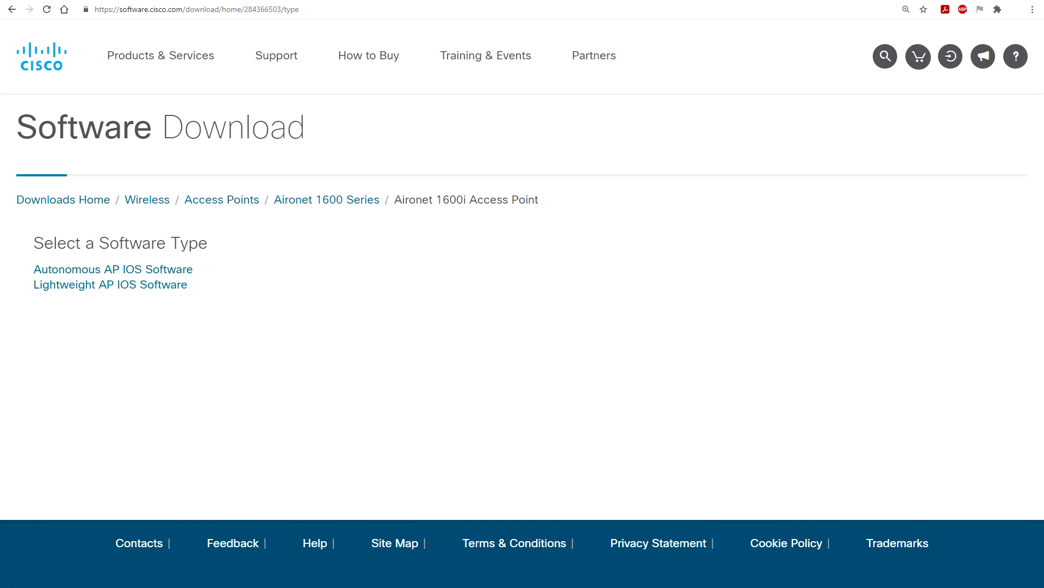
# - Show the Aironet 1600i Access Point software types on Cisco Software Download
pyautogui.click(438, 8)
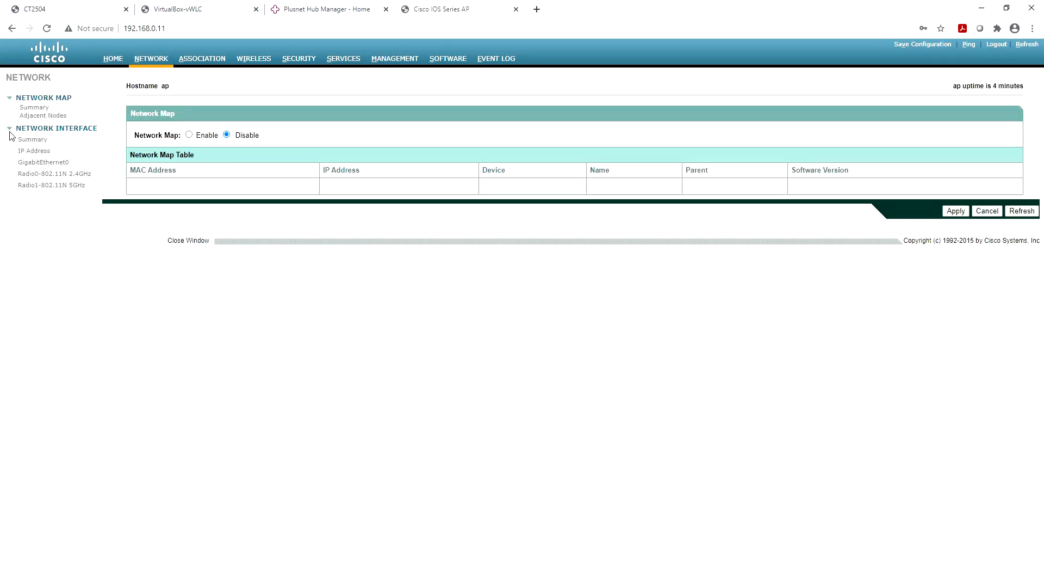
# - Browse the AP's Association, Wireless and Services pages
pyautogui.click(201, 57)
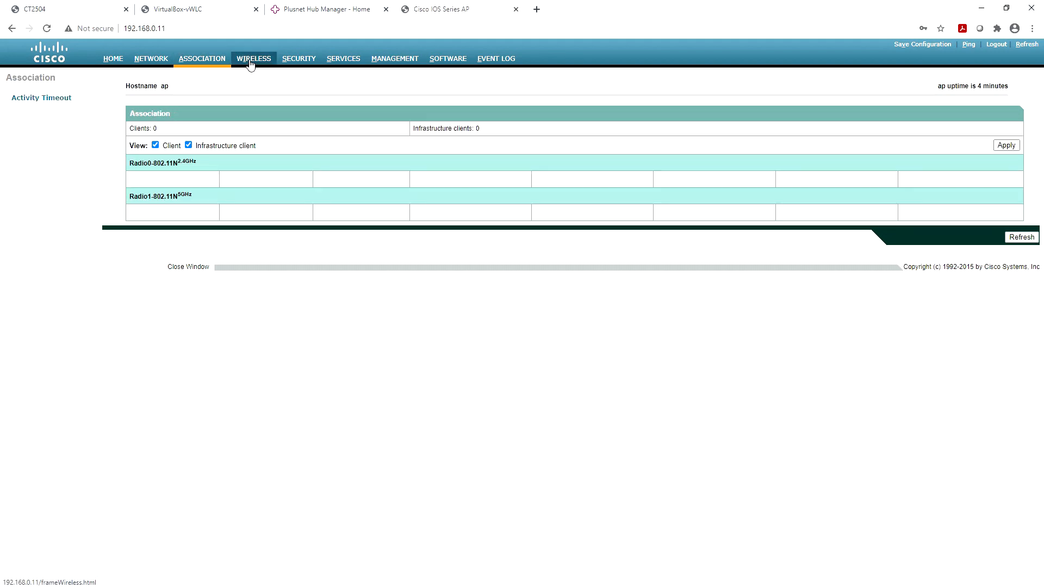
pyautogui.click(298, 58)
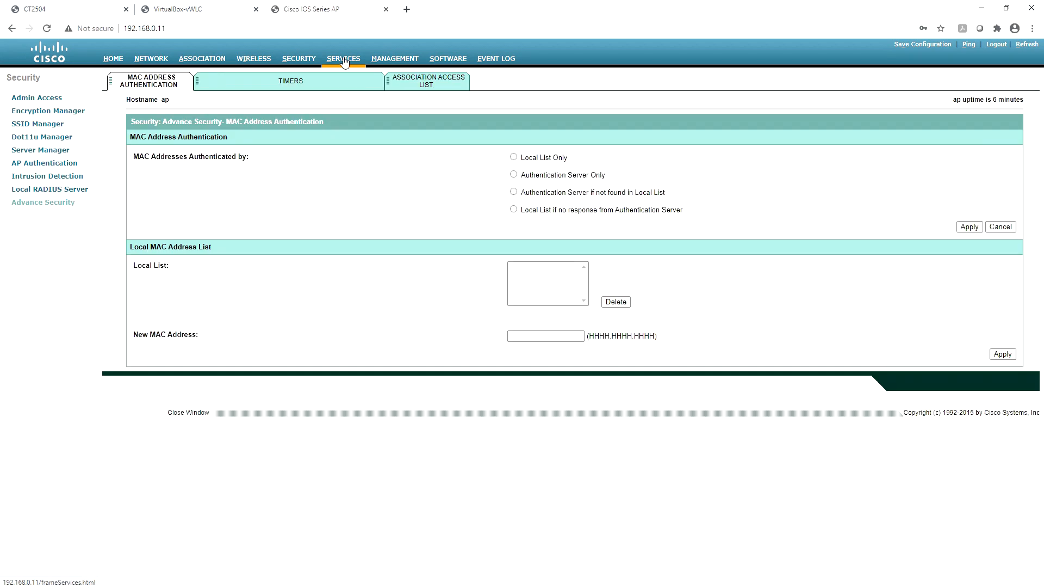
pyautogui.click(393, 58)
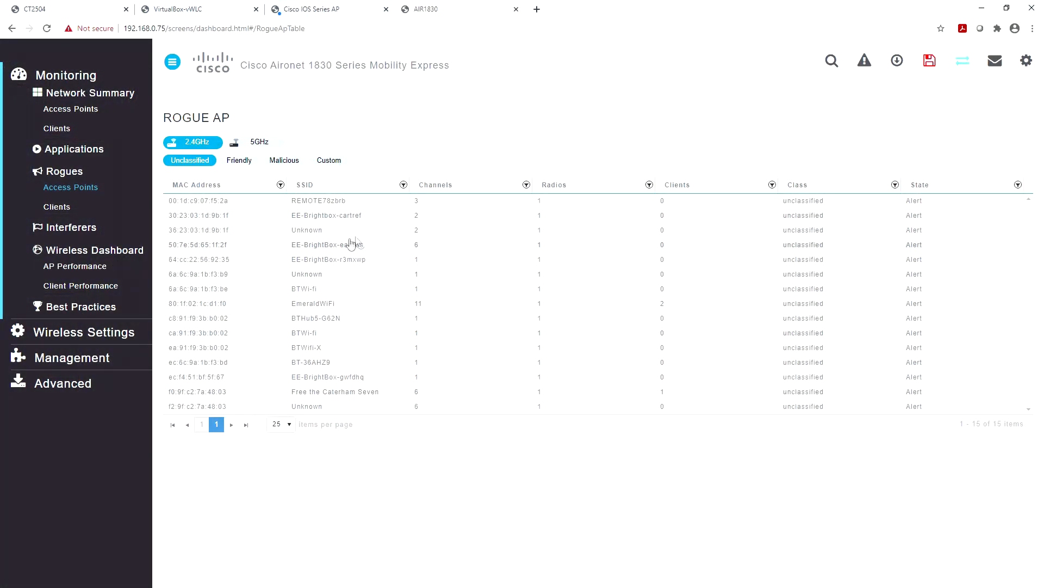
pyautogui.moveTo(346, 267)
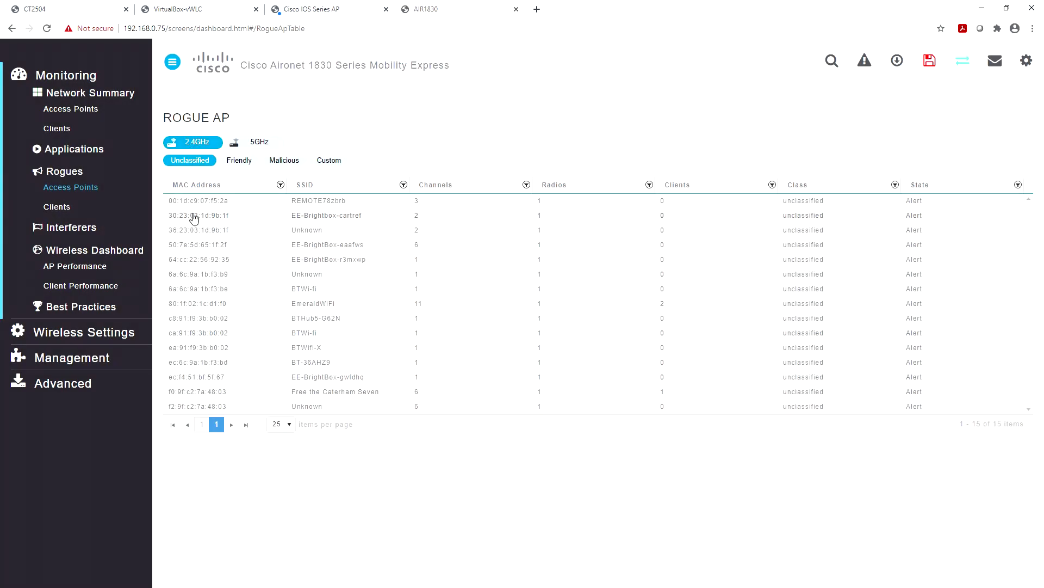
pyautogui.moveTo(283, 360)
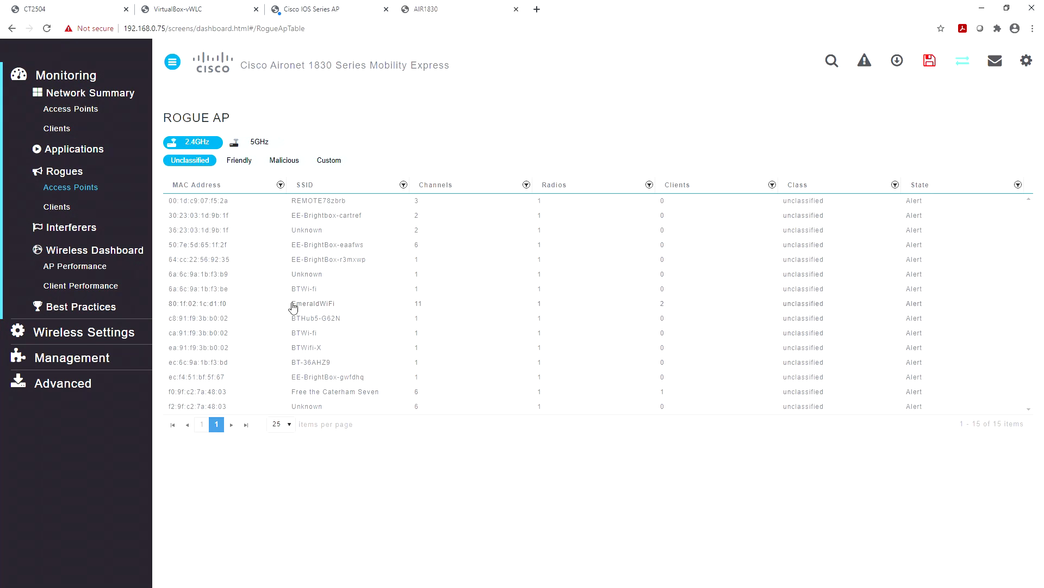
pyautogui.moveTo(960, 60)
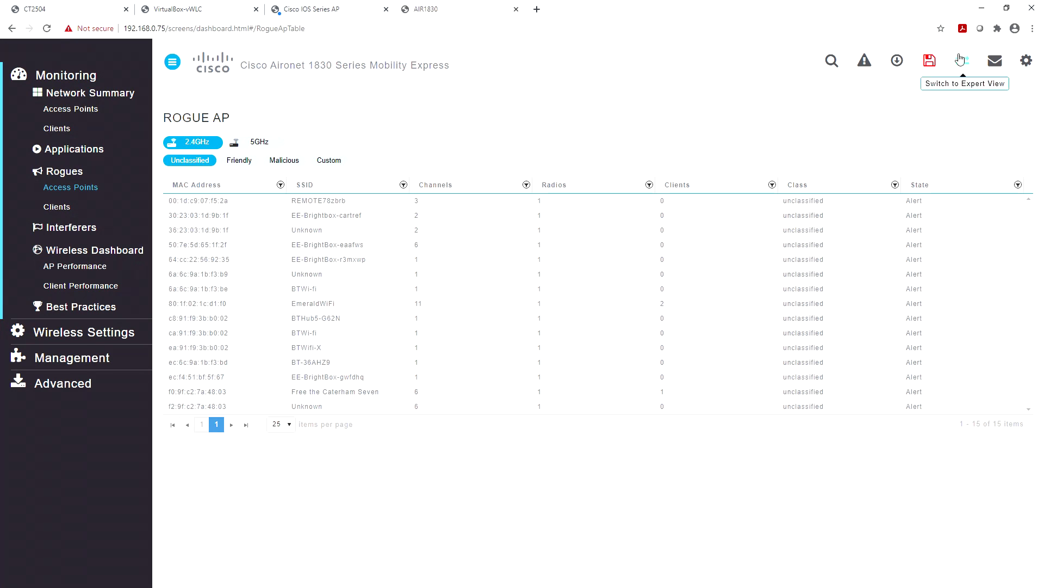
# - Switch Mobility Express to Expert View and confirm the prompt
pyautogui.click(961, 61)
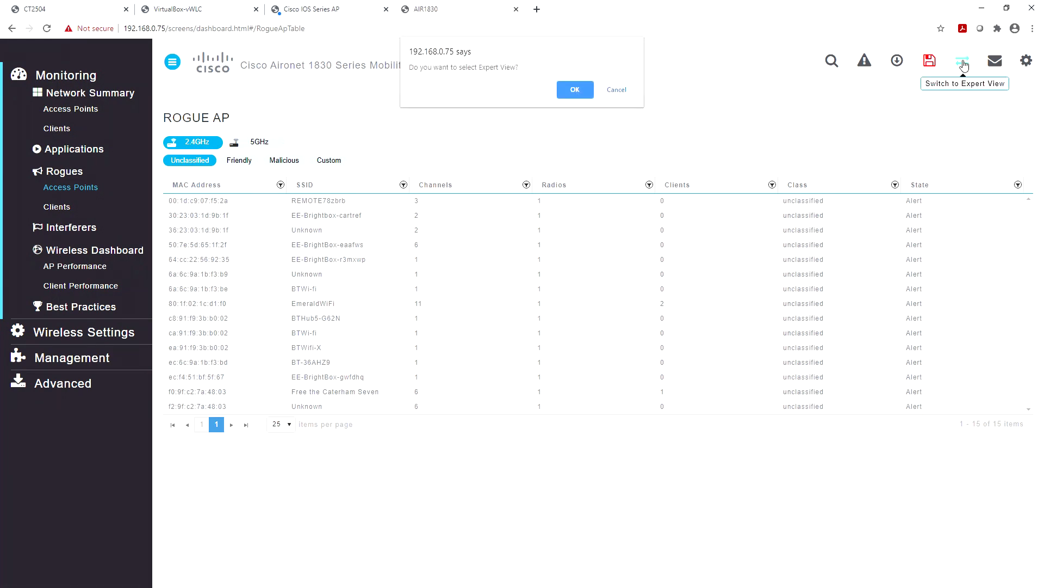
pyautogui.click(616, 89)
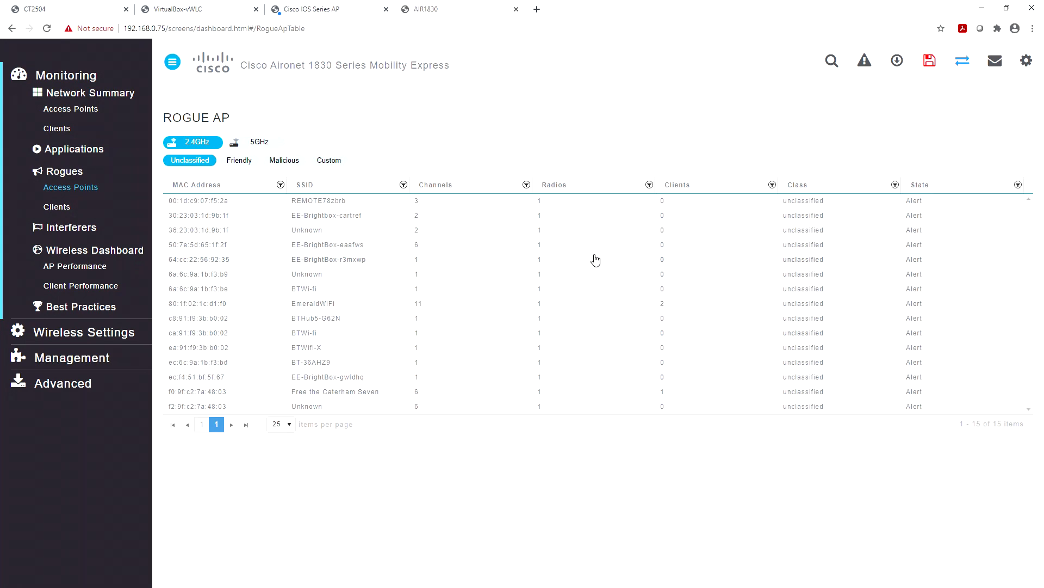
pyautogui.moveTo(812, 281)
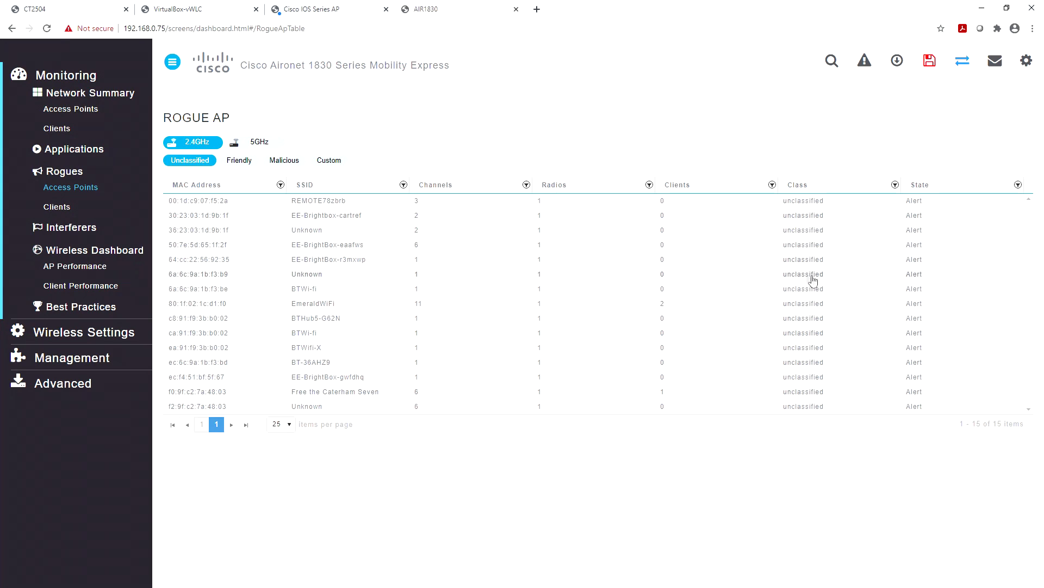
pyautogui.moveTo(1039, 313)
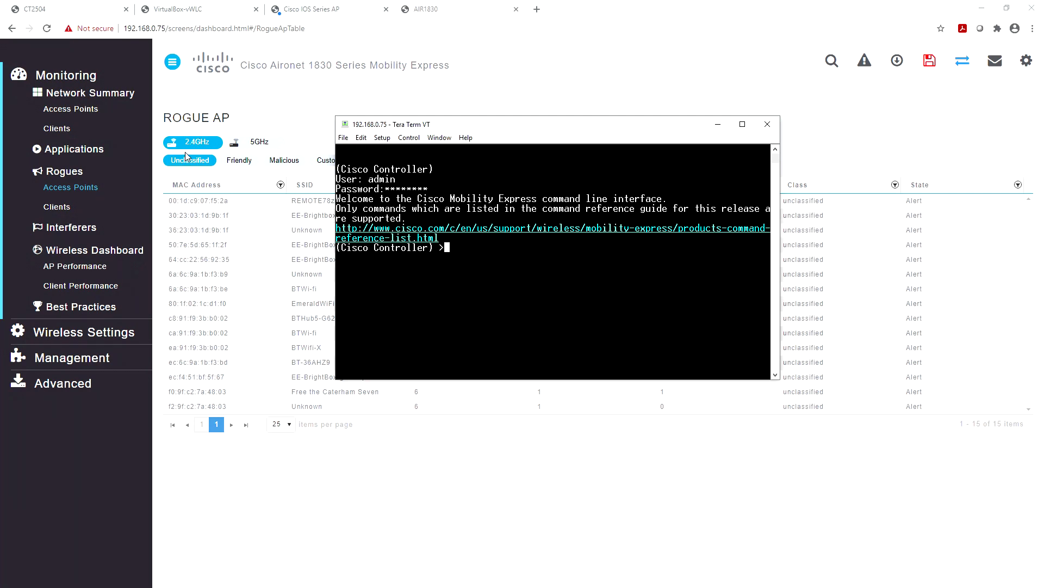
pyautogui.moveTo(481, 301)
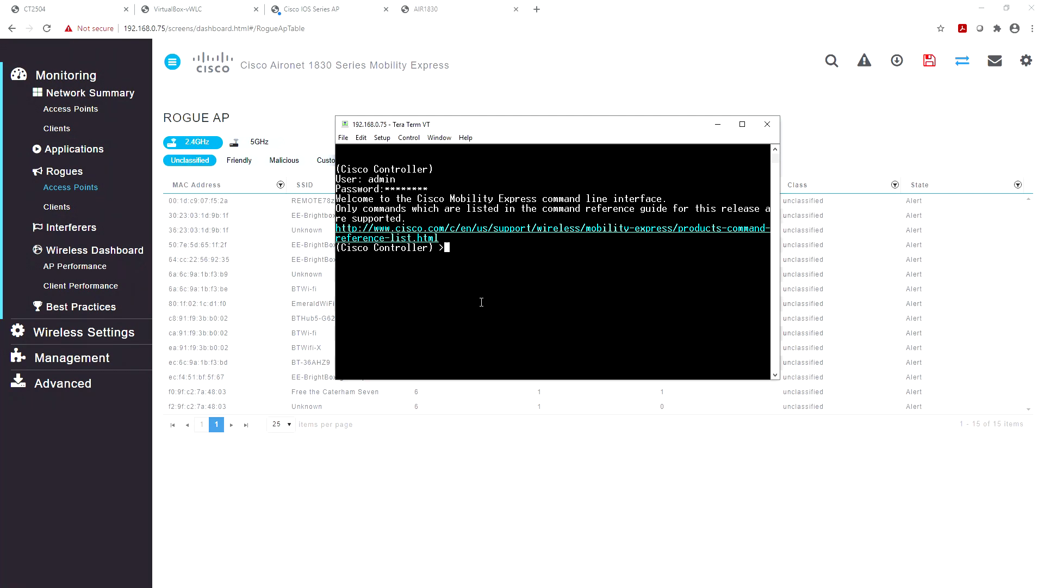
# - Run 'config rogue ap classify malicious state alert f0:9f:c2:7a:48:03' in the CLI
pyautogui.write('config')
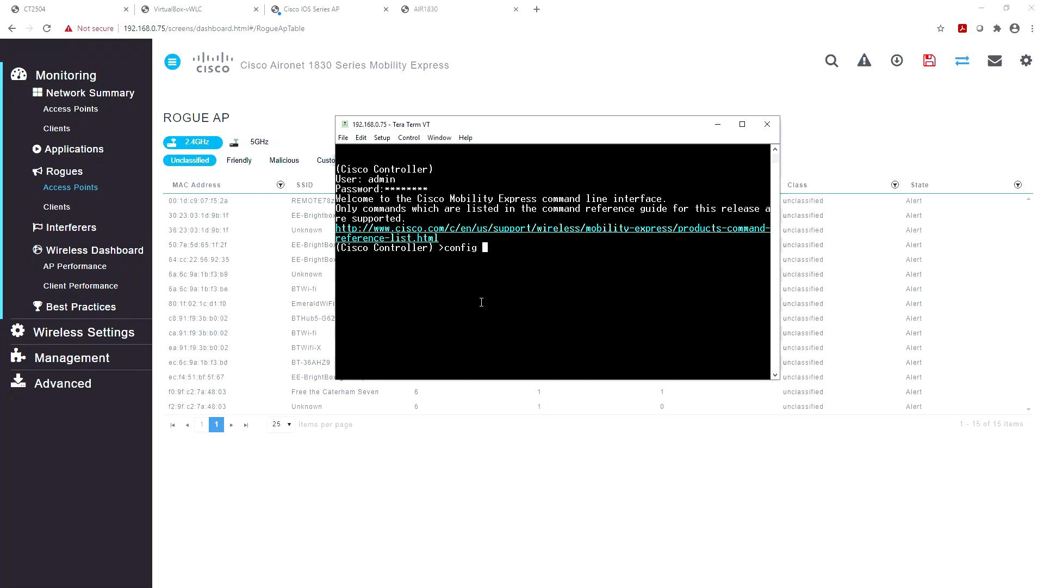
pyautogui.write('rogue ap')
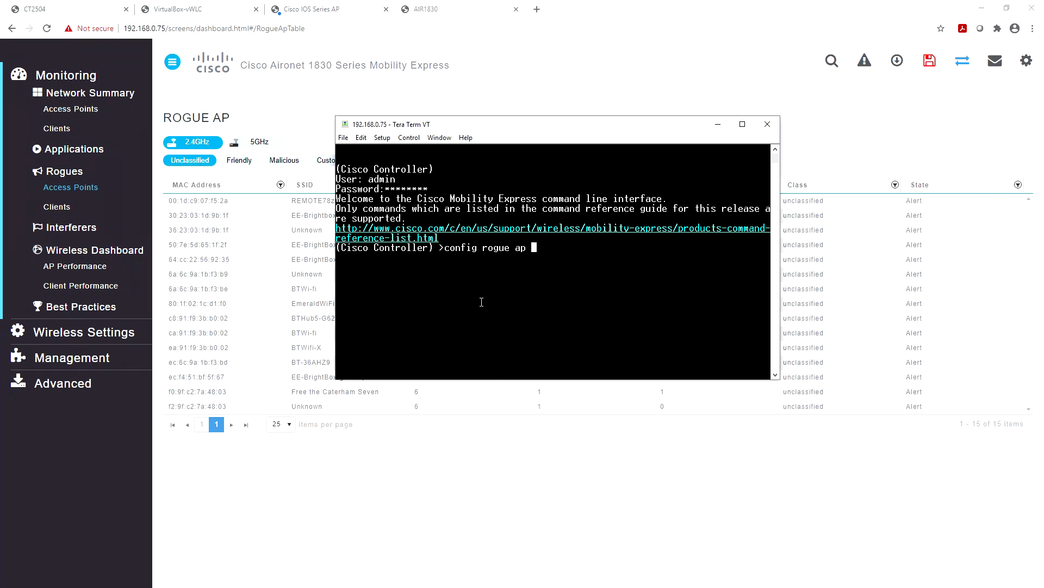
pyautogui.write('classify')
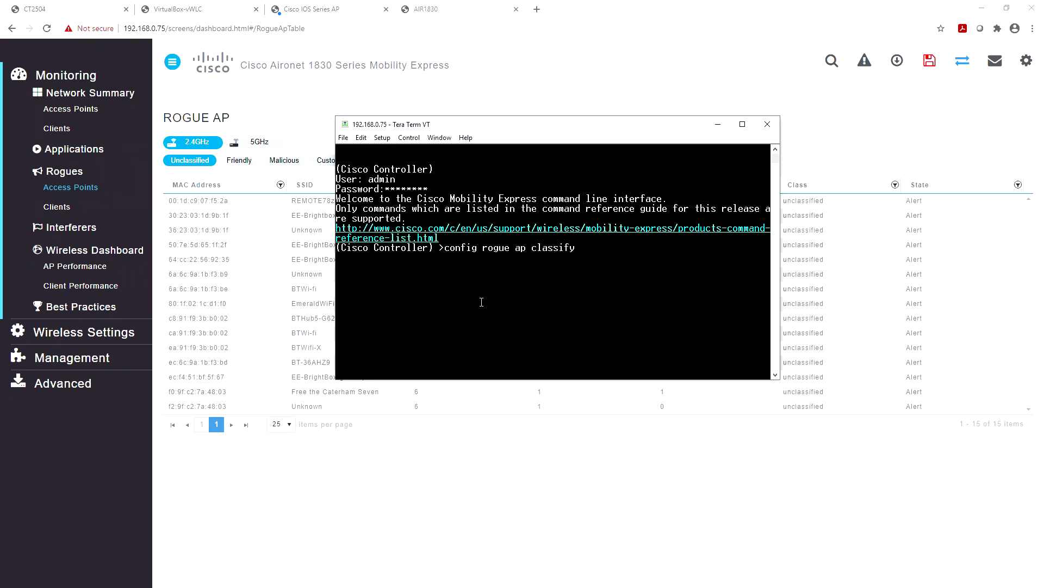
pyautogui.write('mal')
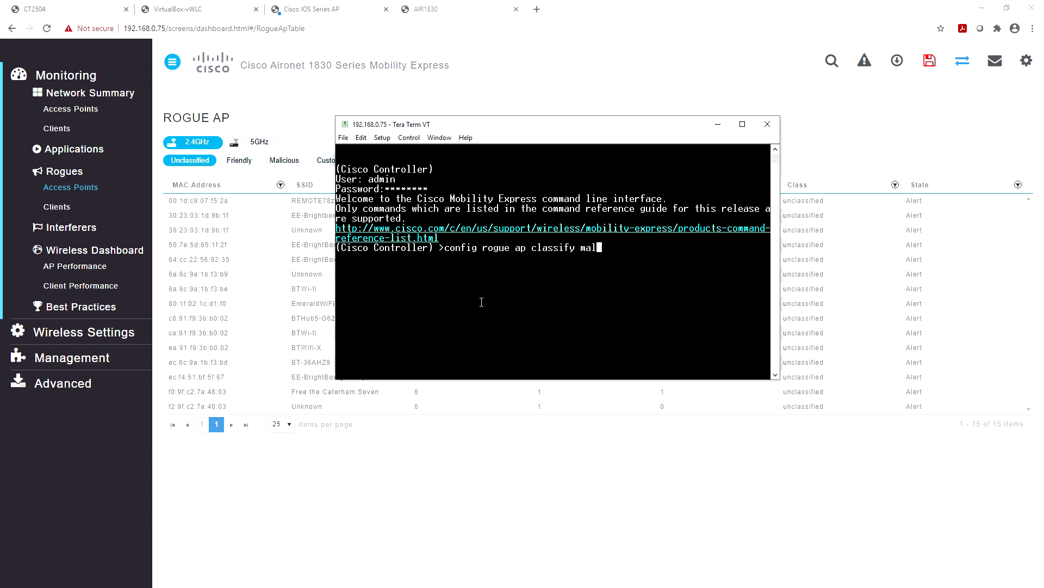
pyautogui.write('icious state')
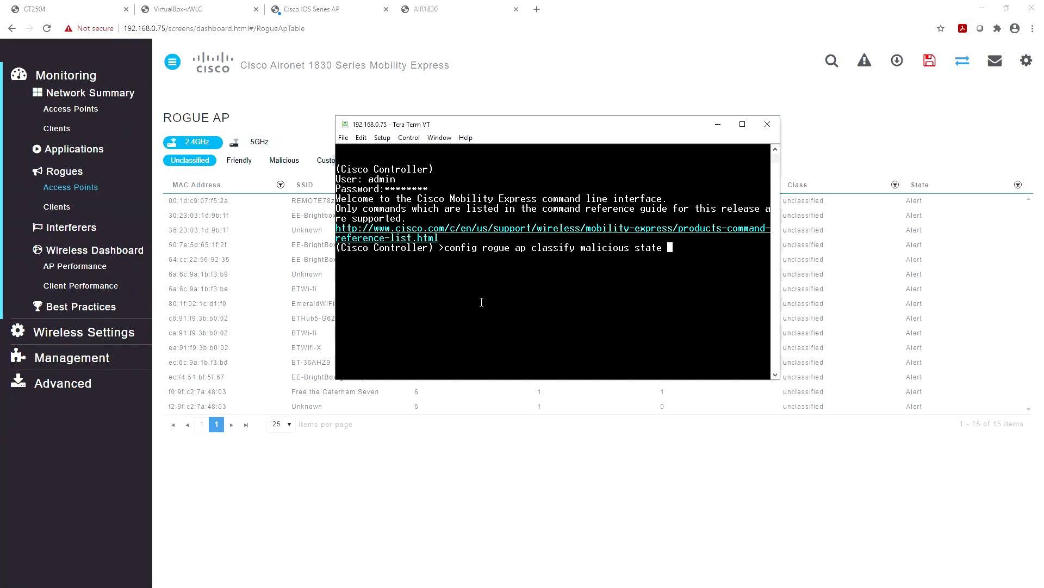
pyautogui.write('alert')
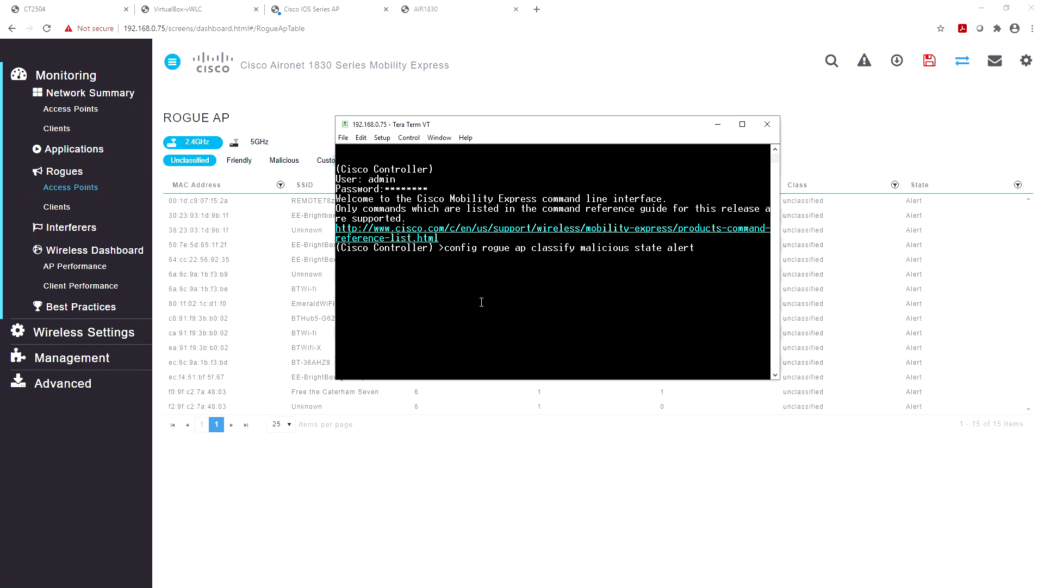
pyautogui.write('f0:')
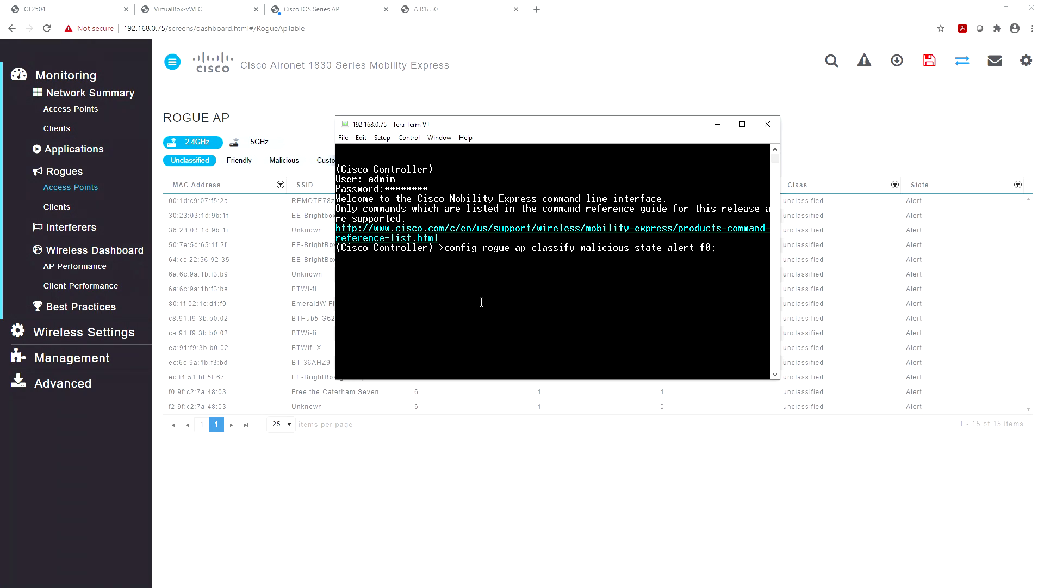
pyautogui.press('Return')
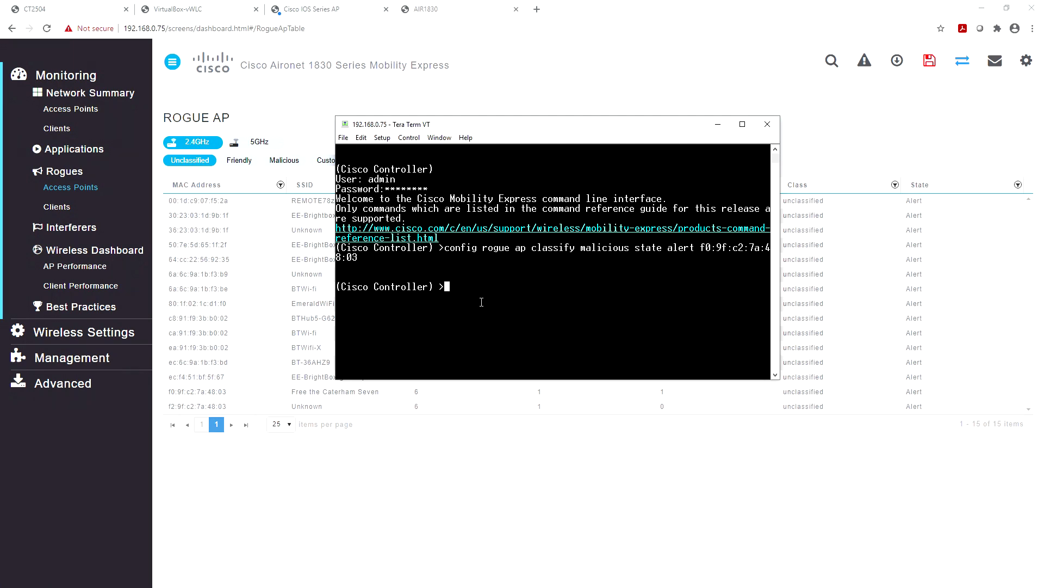
# - Run 'config rogue ap classify malicious state contain' for the same rogue AP
pyautogui.write('con')
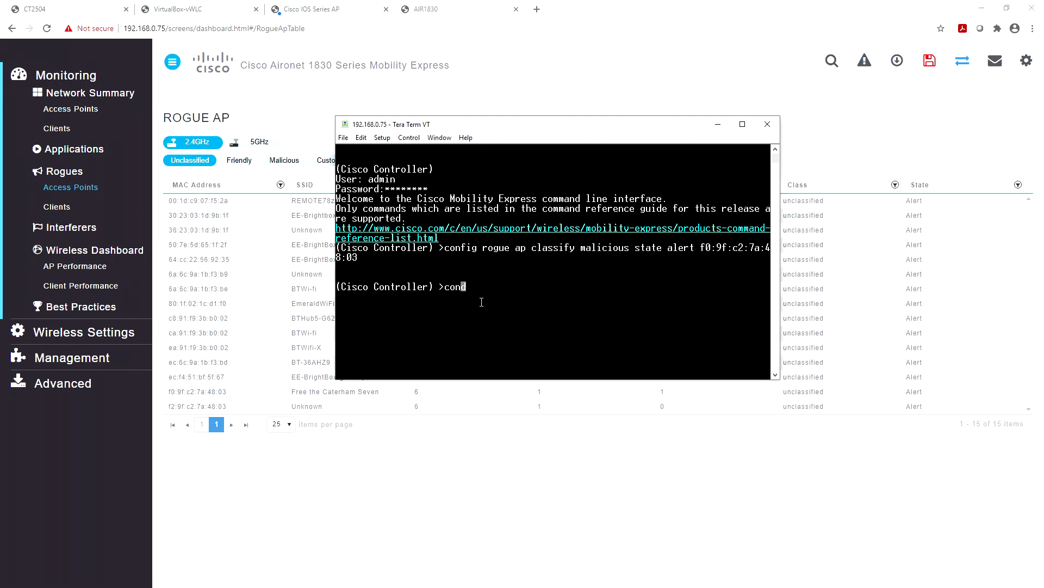
pyautogui.write('config ro')
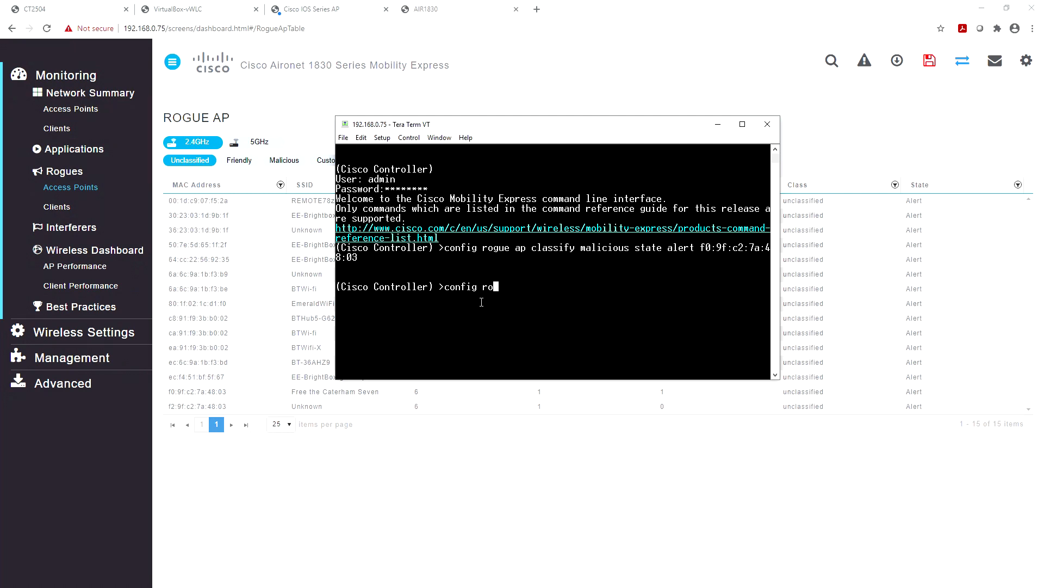
pyautogui.write('gue ap cla')
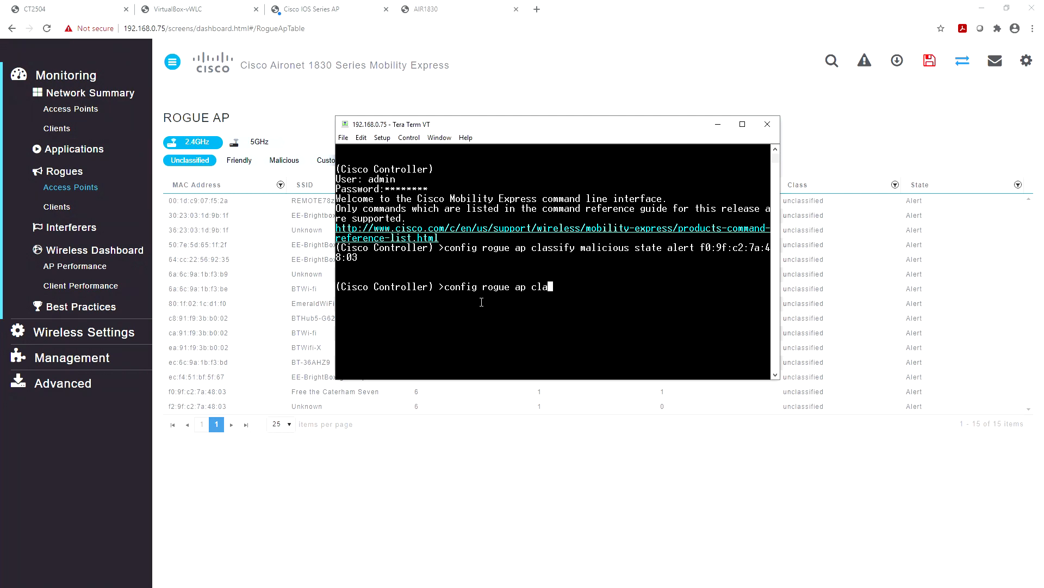
pyautogui.write('ssify malicious st')
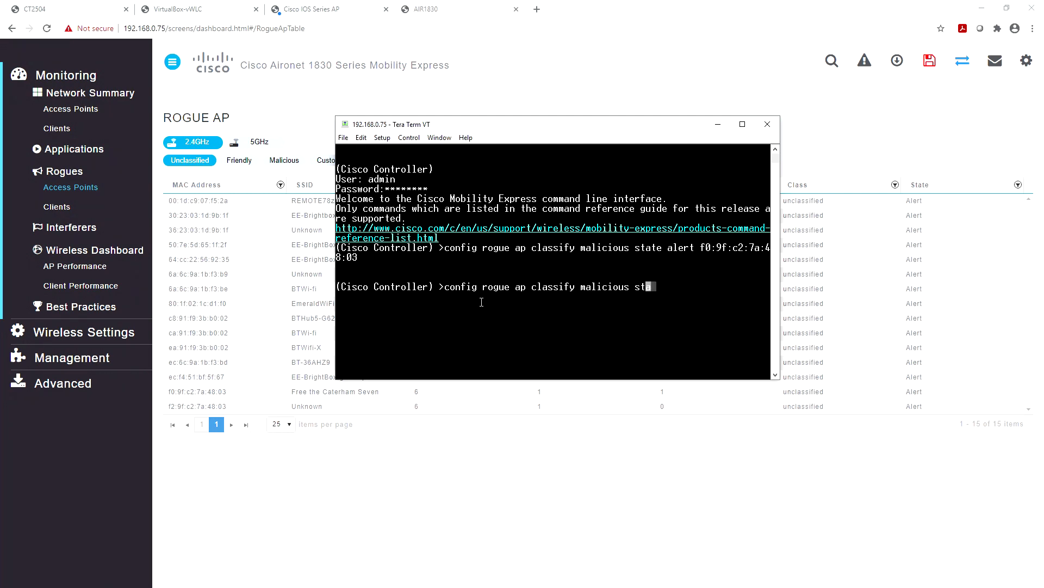
pyautogui.write('ate contain f0:9f:c2:7a:48:03')
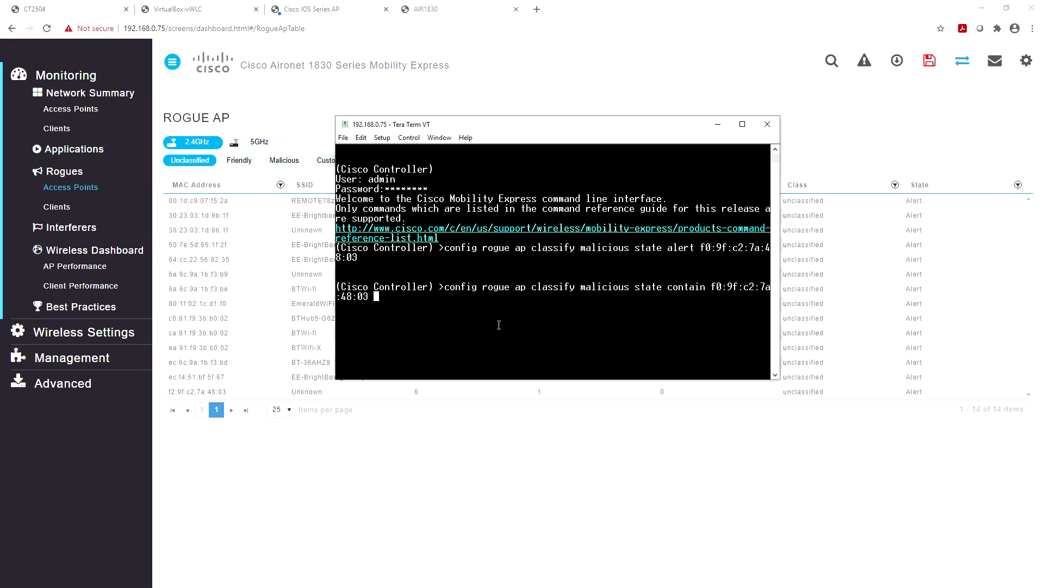
pyautogui.write('4')
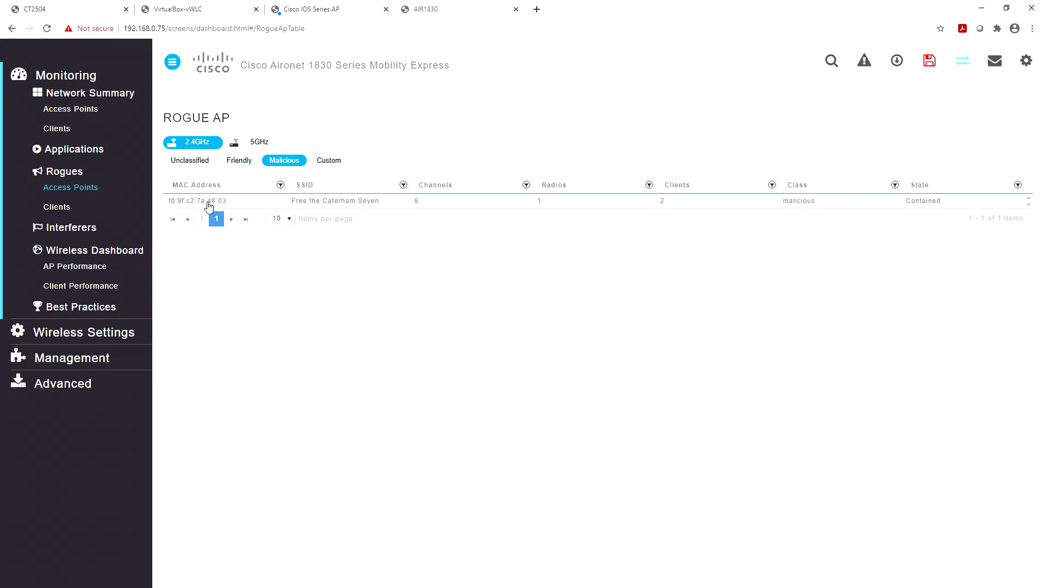
# - Show the Rogue Clients list under Monitoring > Rogues
pyautogui.click(192, 141)
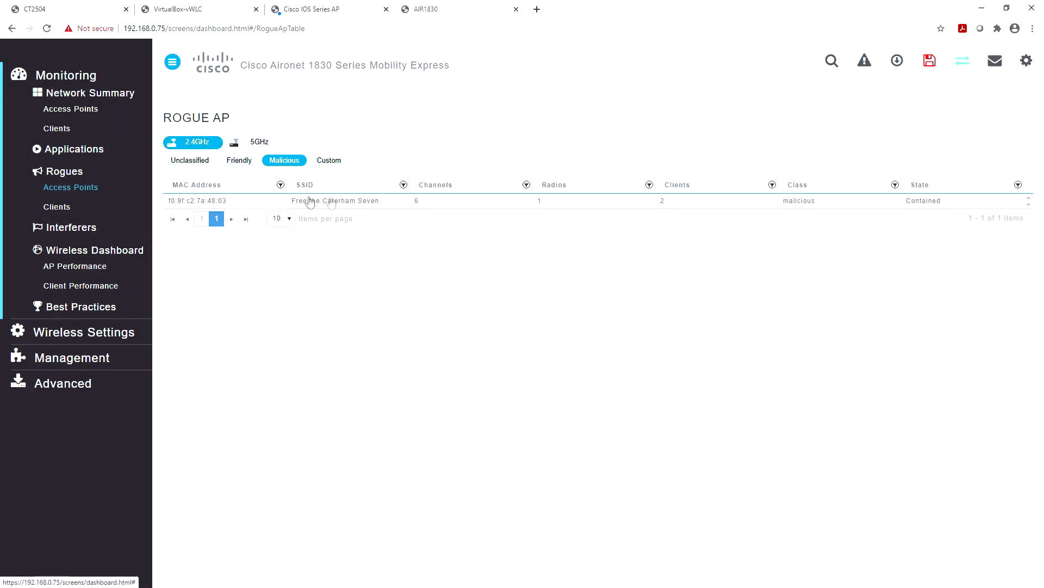
pyautogui.moveTo(389, 205)
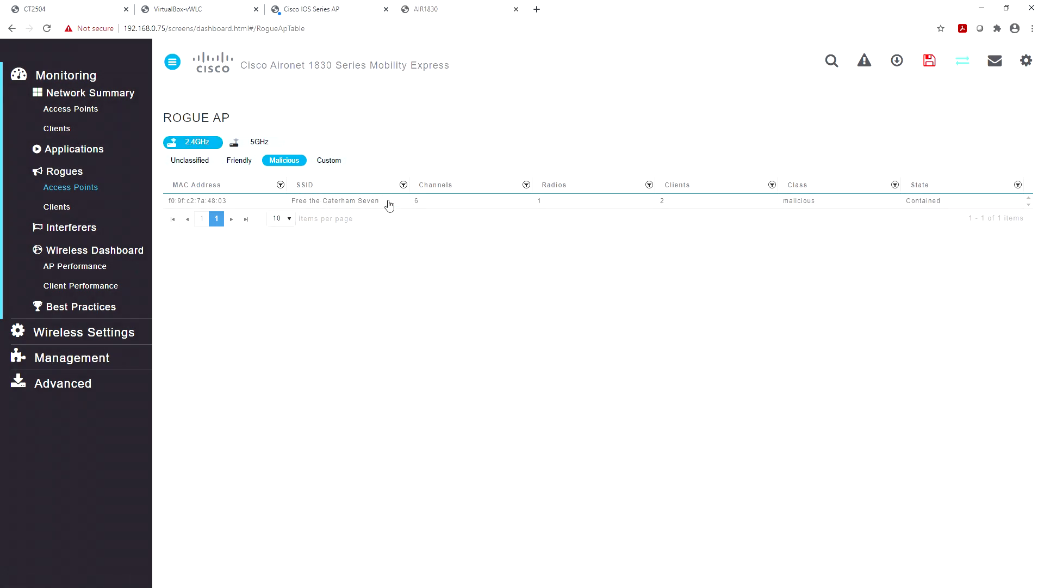
pyautogui.moveTo(365, 226)
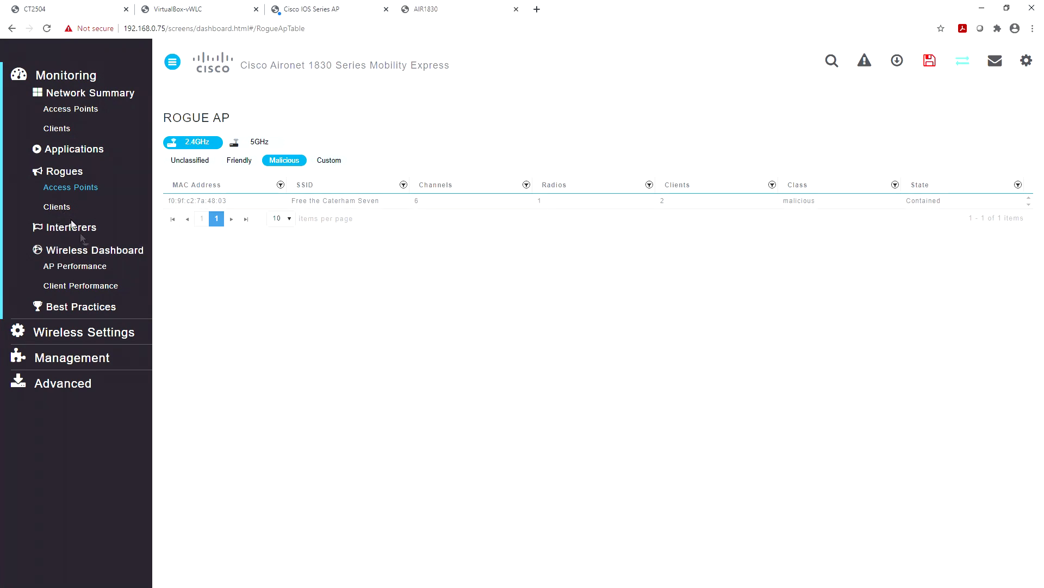
pyautogui.click(57, 206)
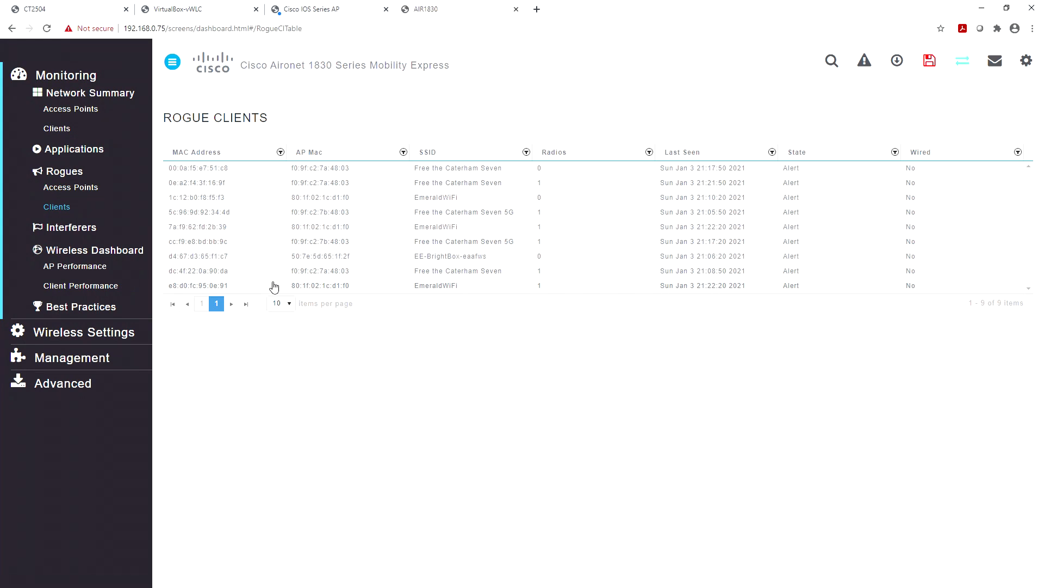
pyautogui.moveTo(230, 201)
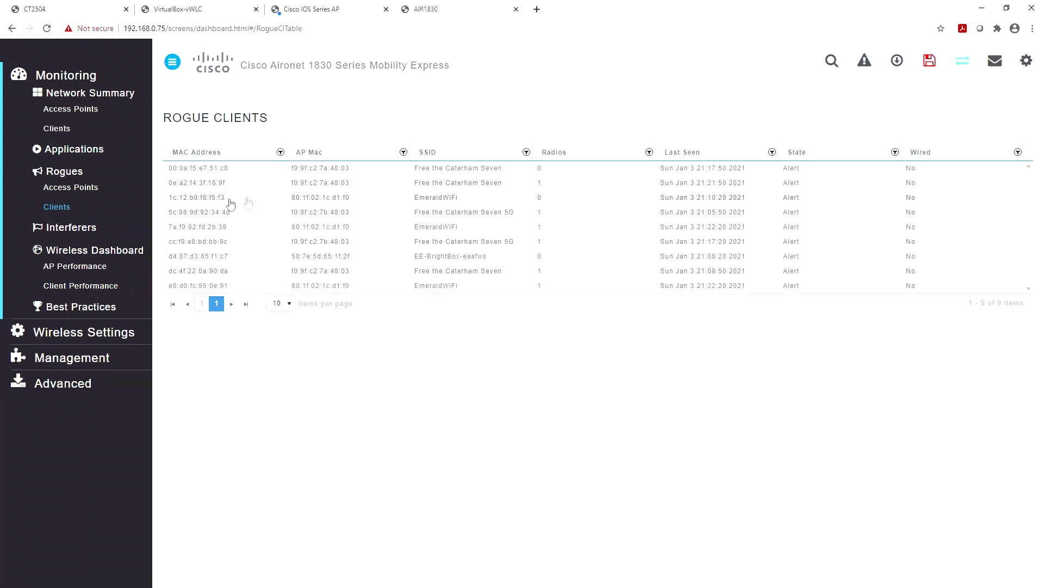
# - Set rogue client 0e:a2:f4:3f:16:9f to Contain and apply the change
pyautogui.click(197, 183)
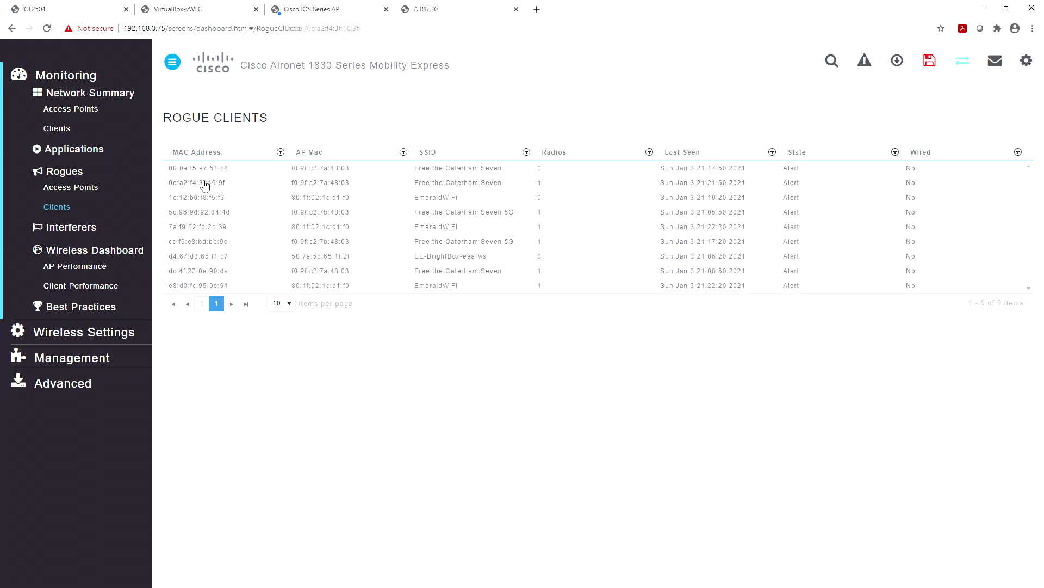
pyautogui.click(198, 183)
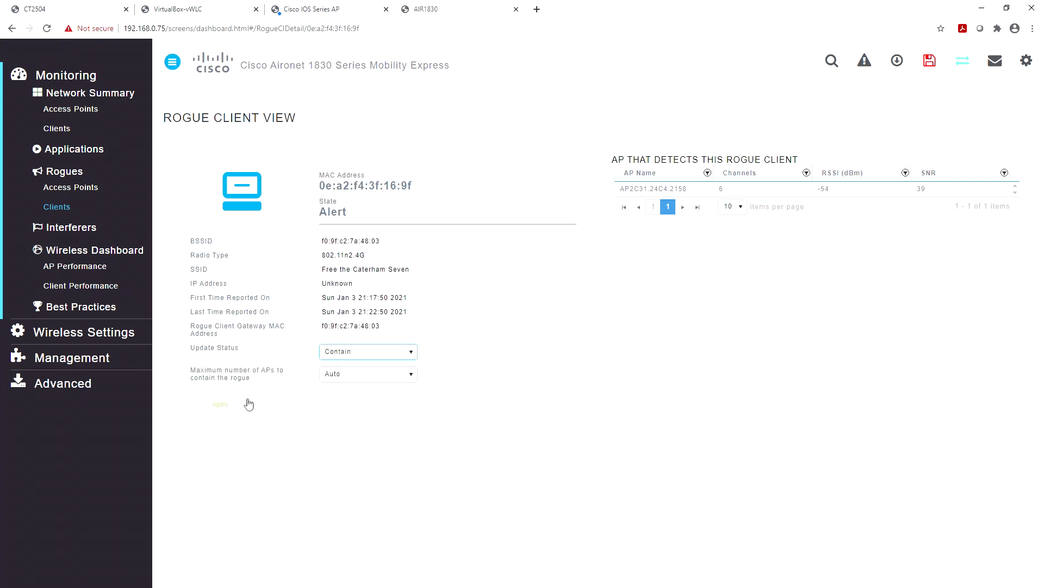
pyautogui.click(219, 403)
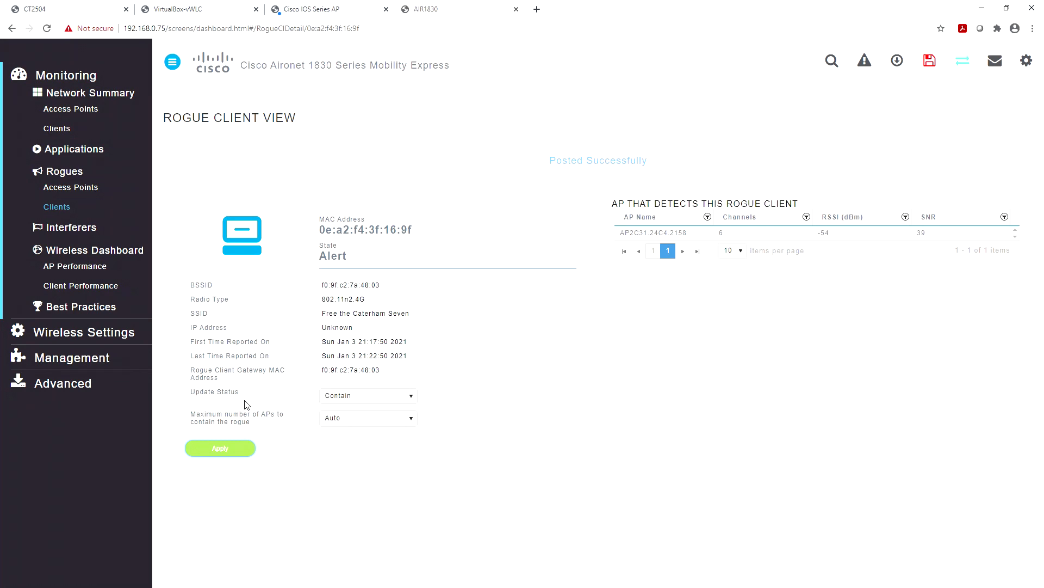
pyautogui.click(220, 447)
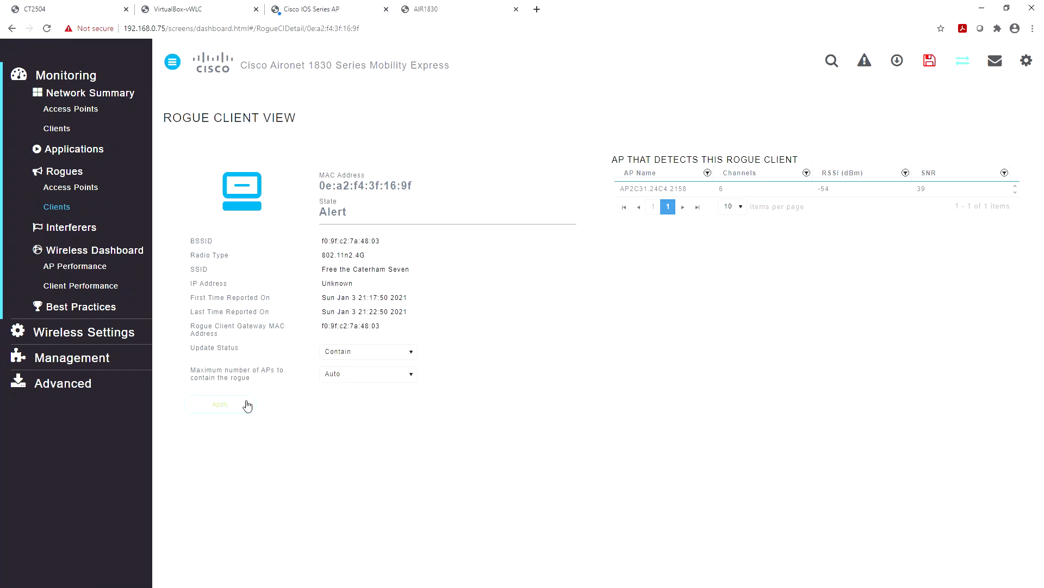
pyautogui.click(71, 187)
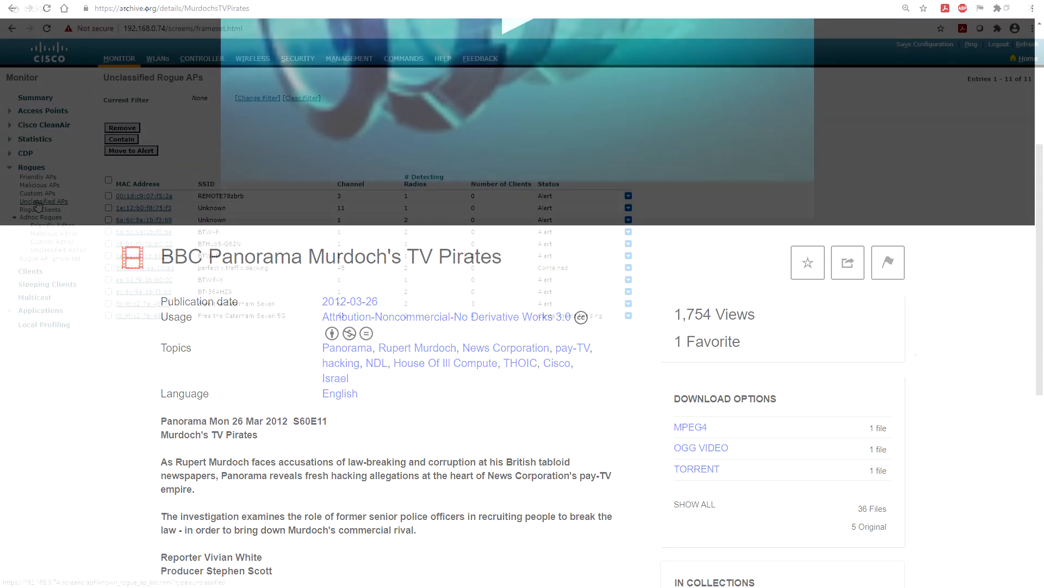
# - Return to the WLC's Unclassified Rogue APs list showing Free the Caterham Seven 5G as Containment Pending
pyautogui.click(66, 9)
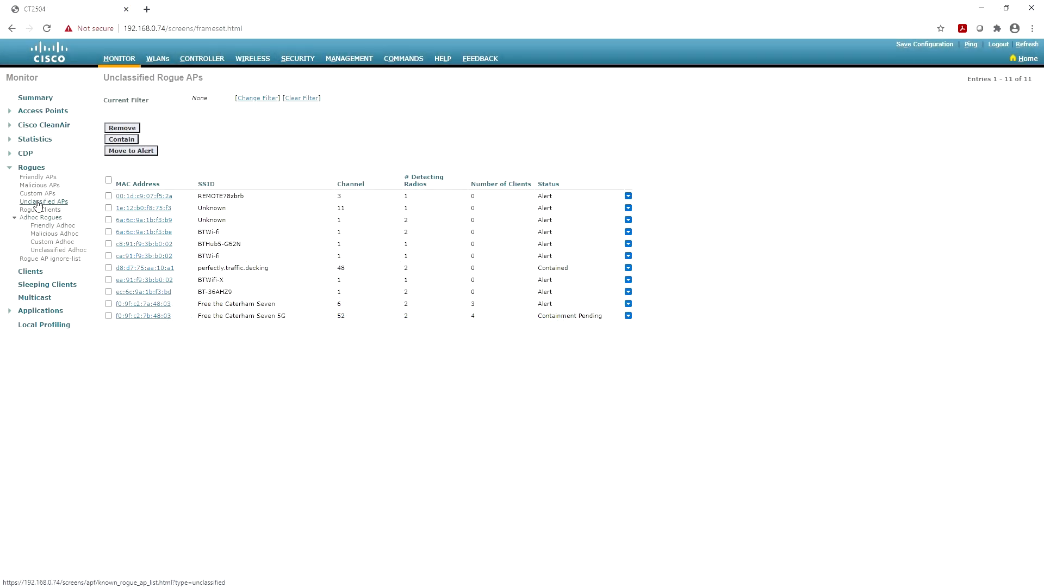